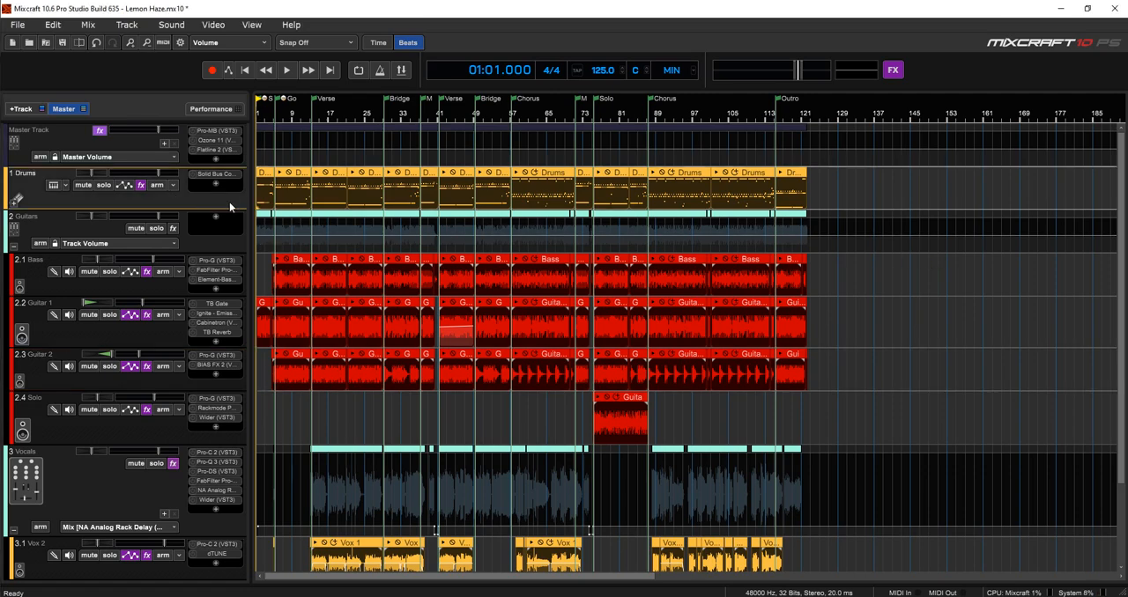
# Bring up the Superior Drummer 3 instrument from the Drums track's instrument slot.
pyautogui.click(298, 173)
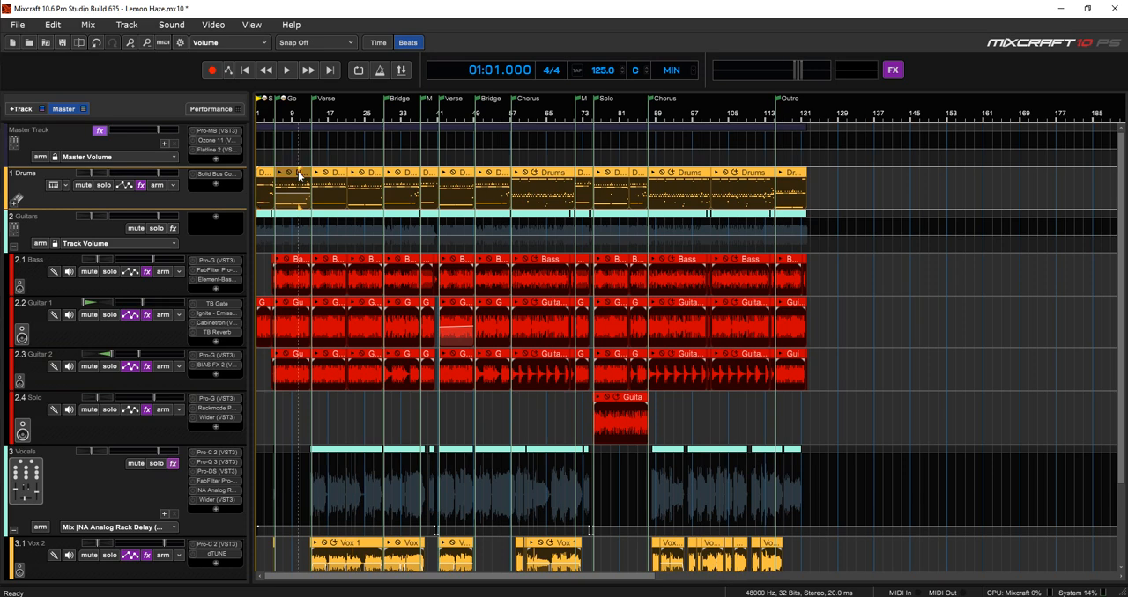
pyautogui.click(57, 185)
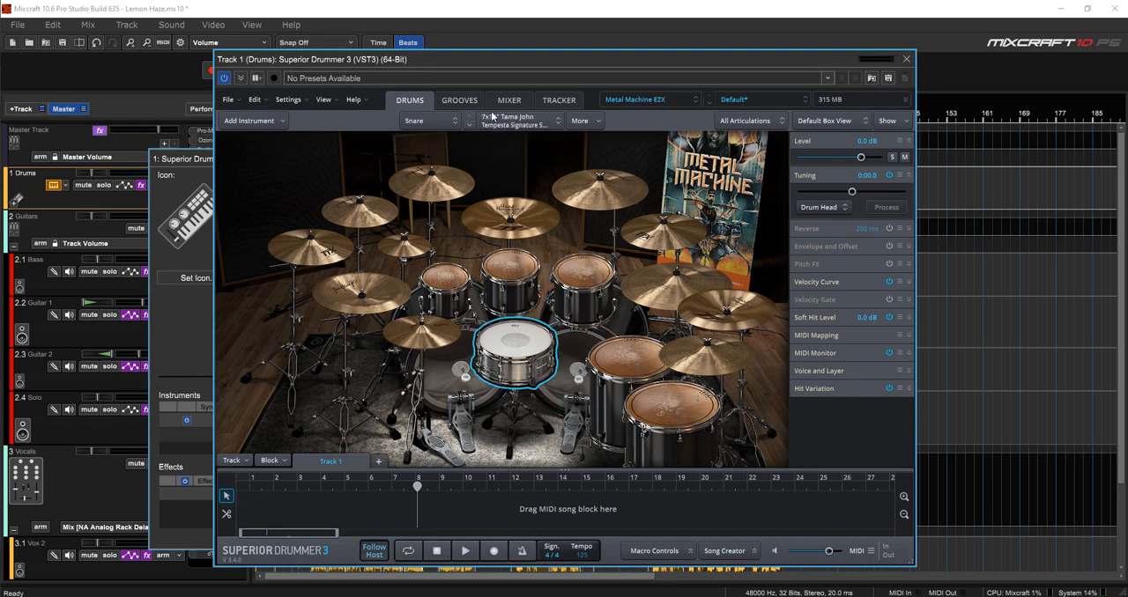
pyautogui.moveTo(477, 96)
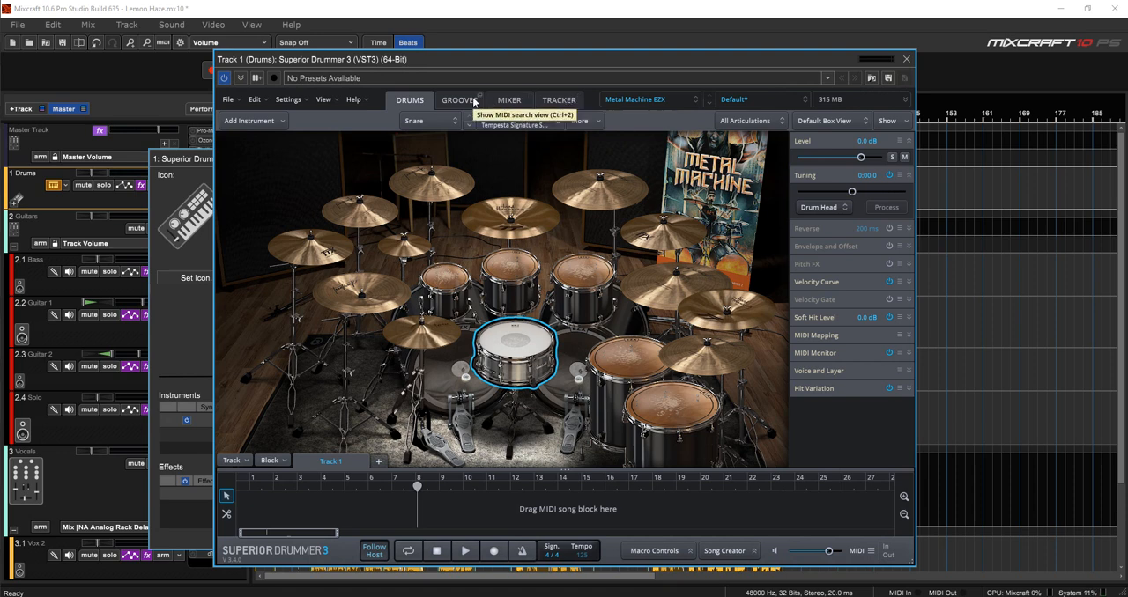
# View Superior Drummer's internal mixer page, return to the drum kit view, and close the plug-in window.
pyautogui.click(507, 99)
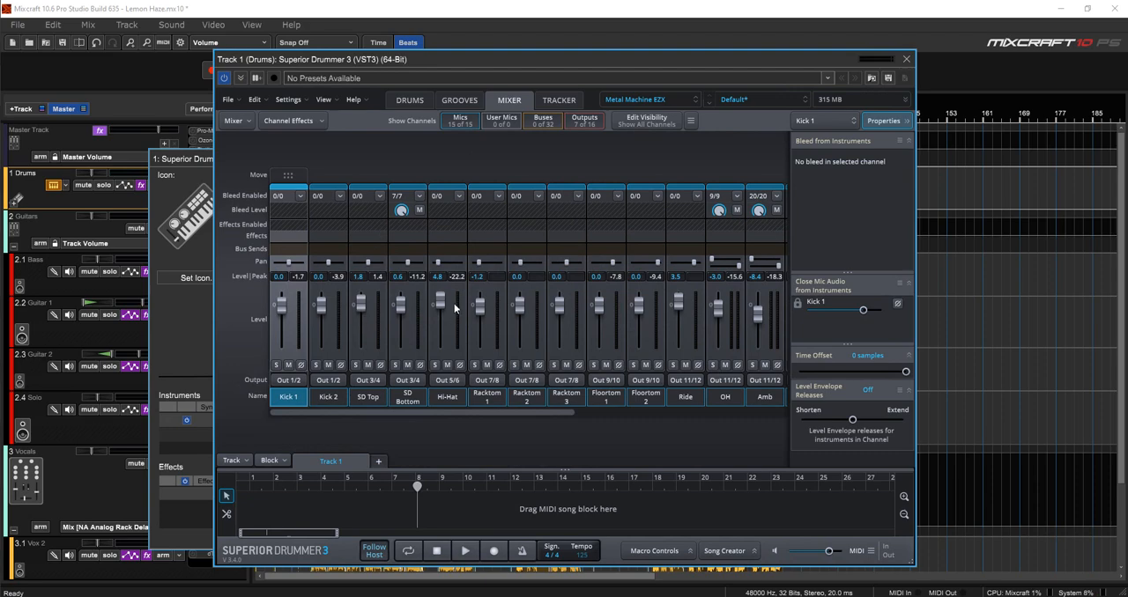
pyautogui.click(409, 99)
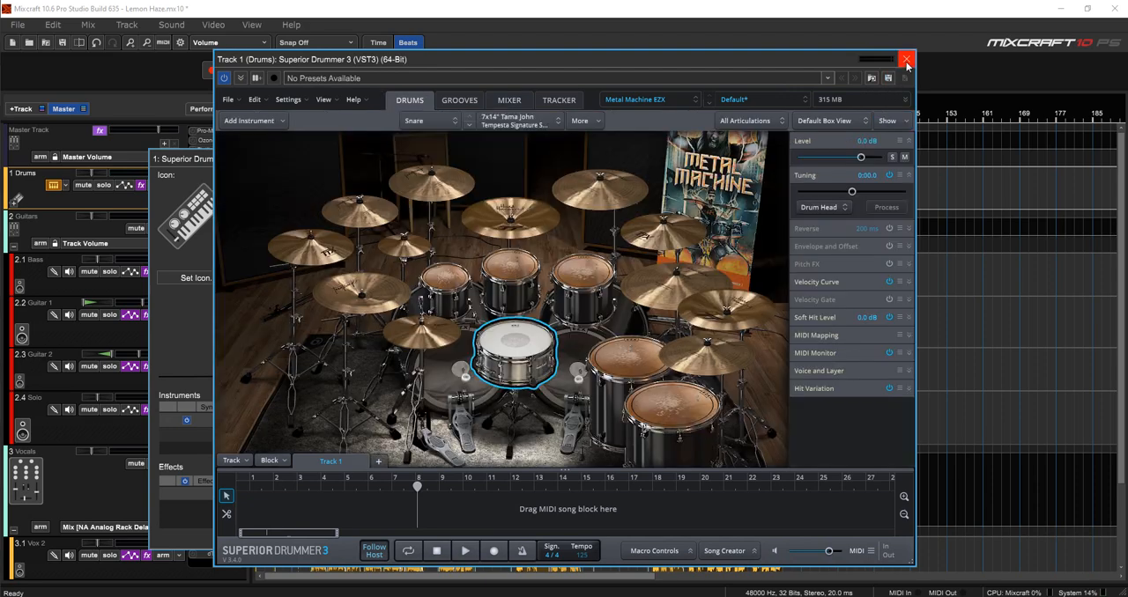
pyautogui.click(906, 60)
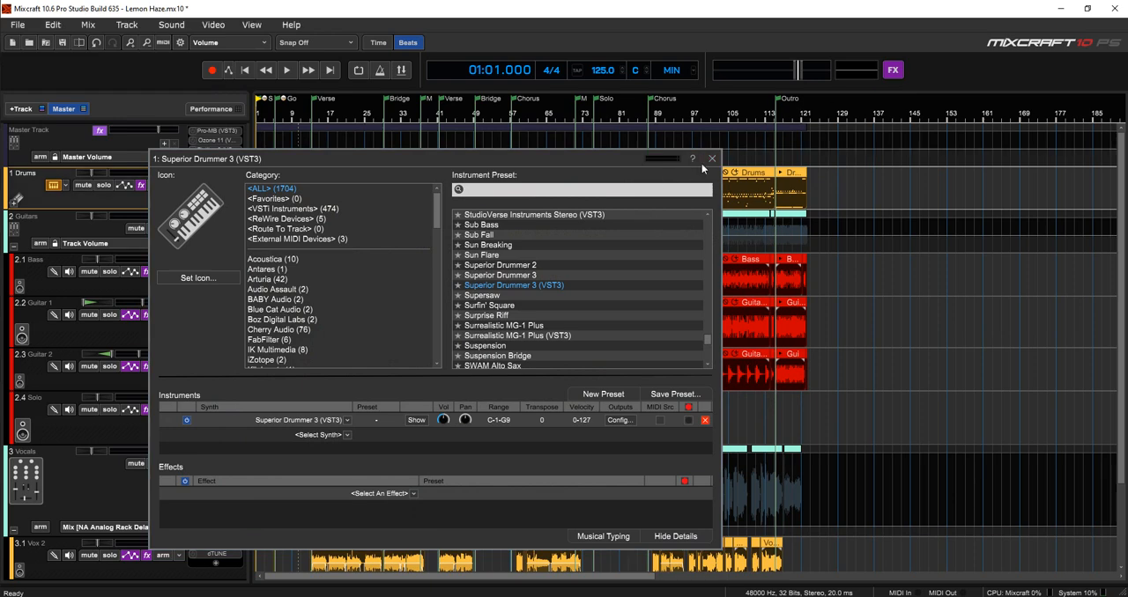
# Close the Drums instrument settings dialog, revealing the Kick and Snare sub-tracks in the arrangement.
pyautogui.click(712, 158)
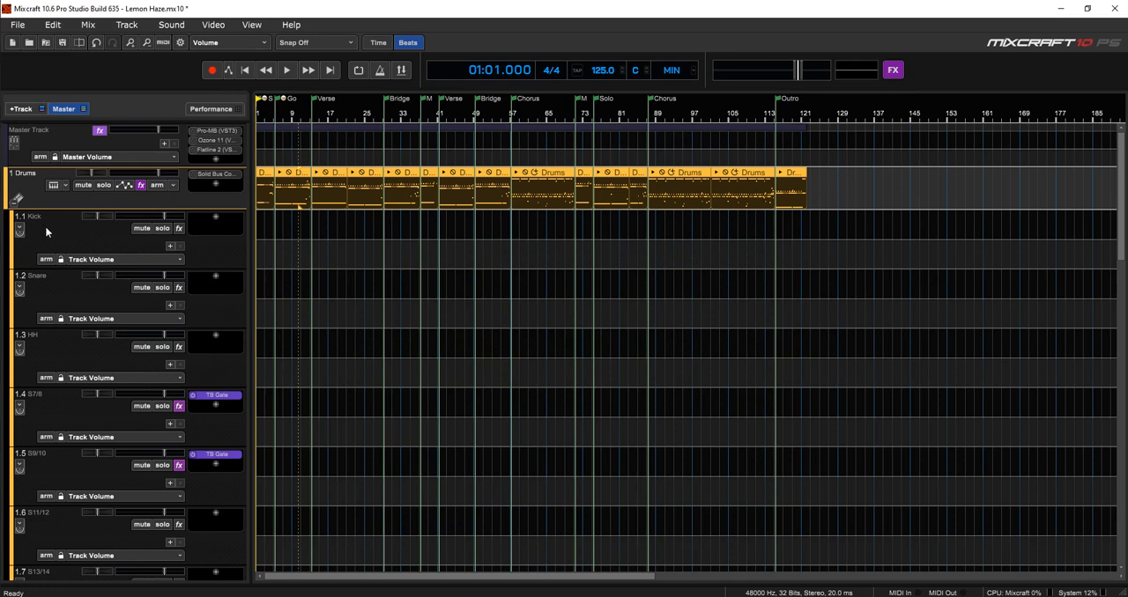
pyautogui.moveTo(194, 280)
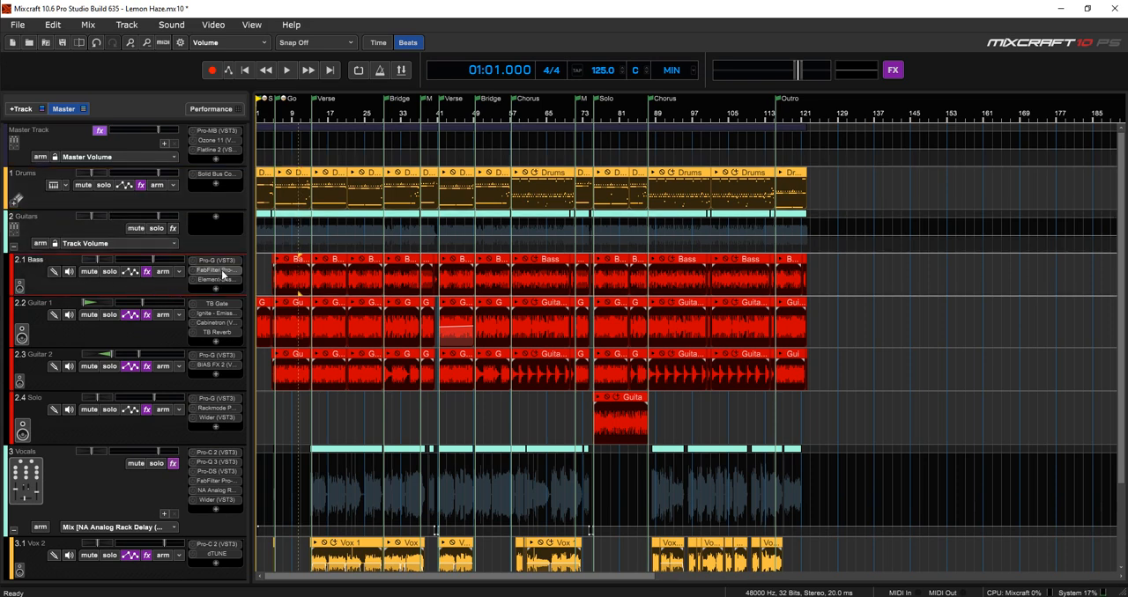
pyautogui.click(215, 278)
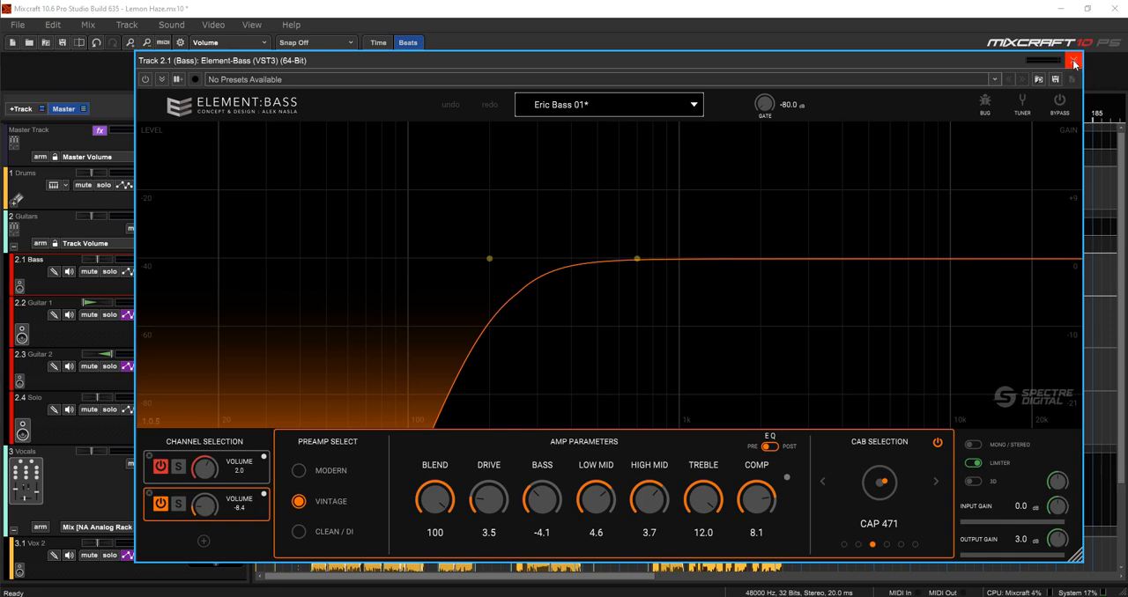
pyautogui.click(1073, 60)
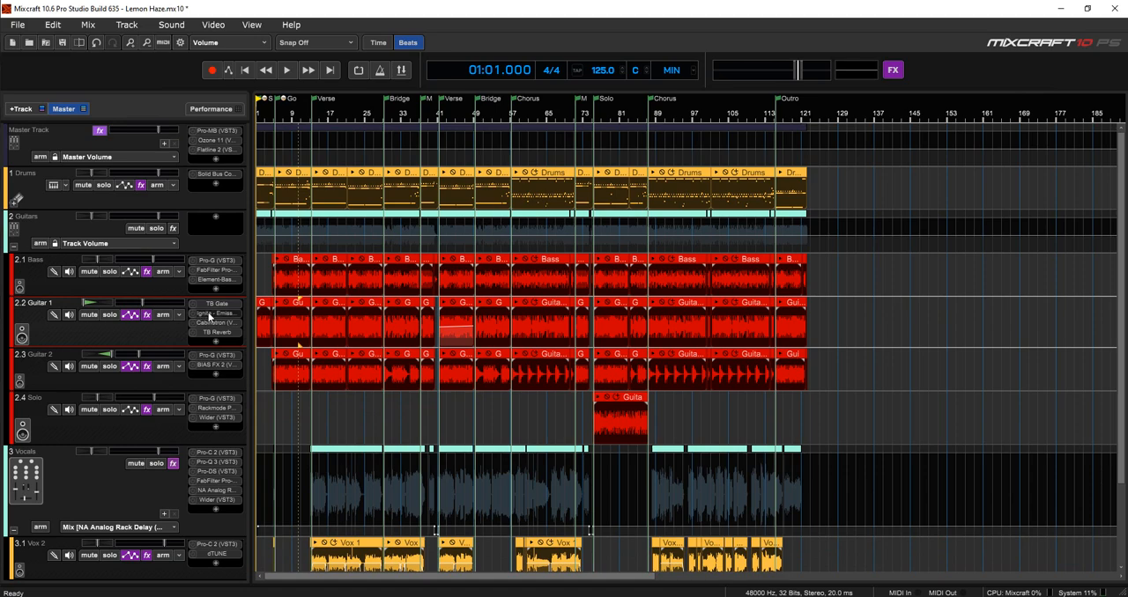
# Show the Ignite Emissary amp on Guitar 1, then move on to its Cabinetron cabinet plug-in.
pyautogui.click(215, 314)
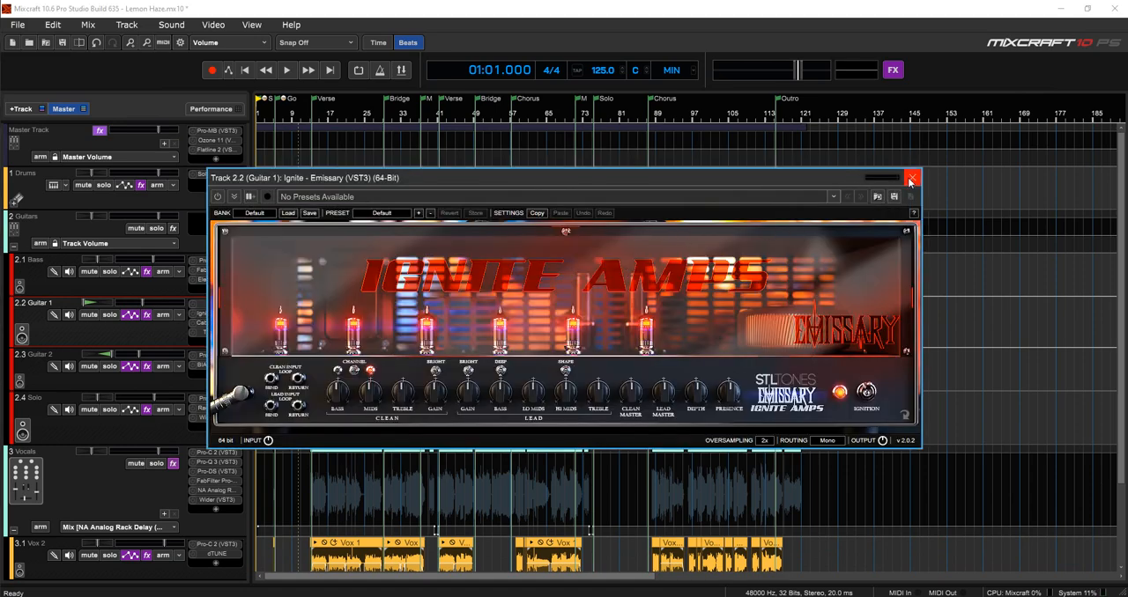
pyautogui.click(913, 180)
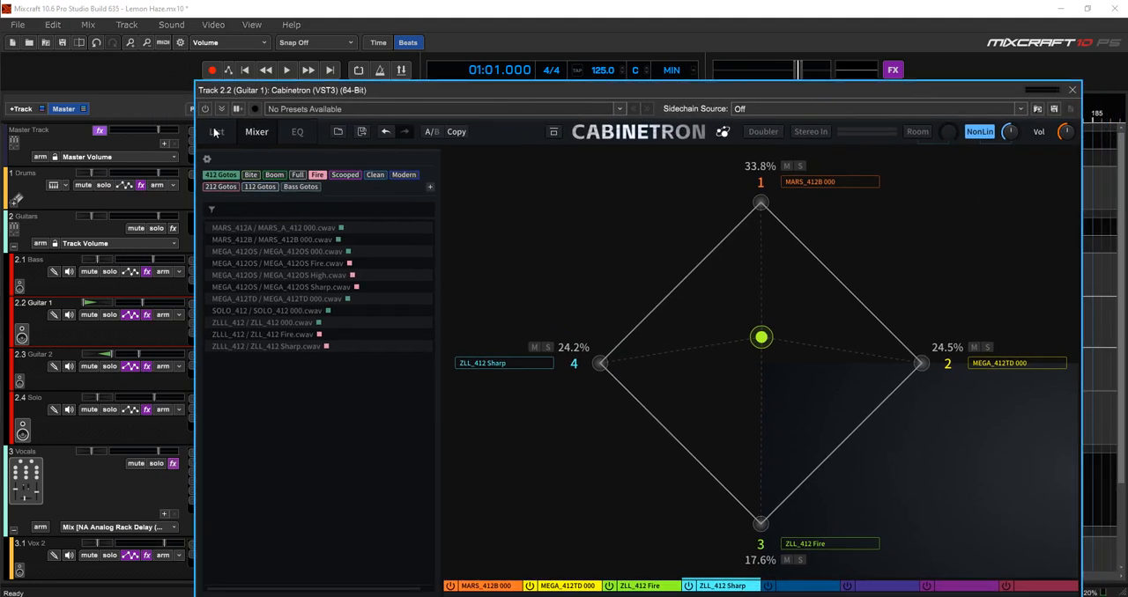
# Review Cabinetron's cabinet list, blend mixer and EQ pages, then close the plug-in.
pyautogui.click(215, 130)
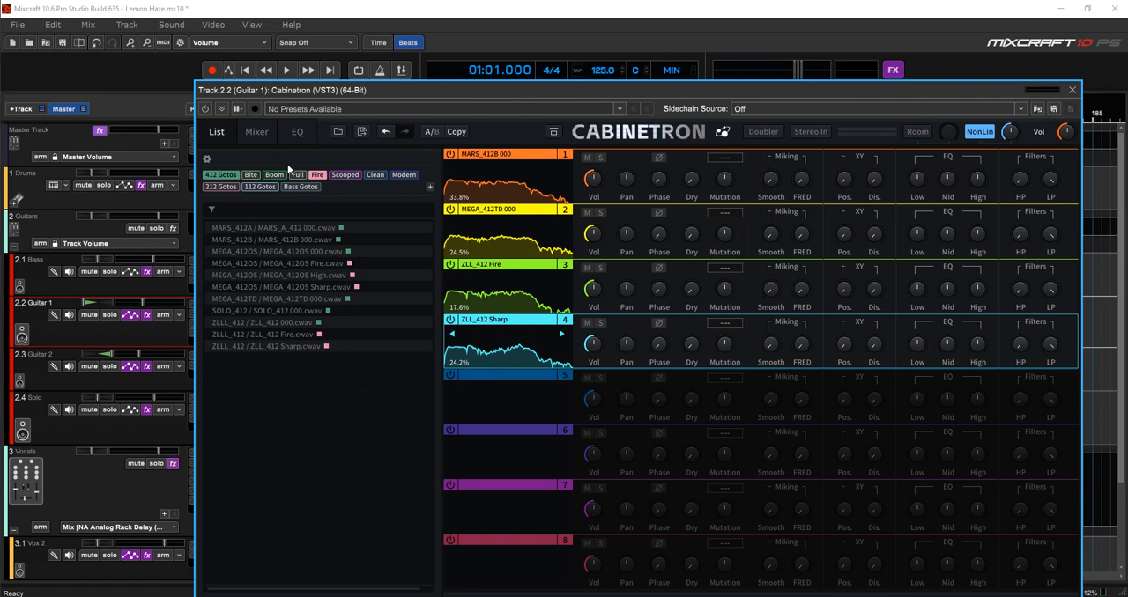
pyautogui.moveTo(504, 224)
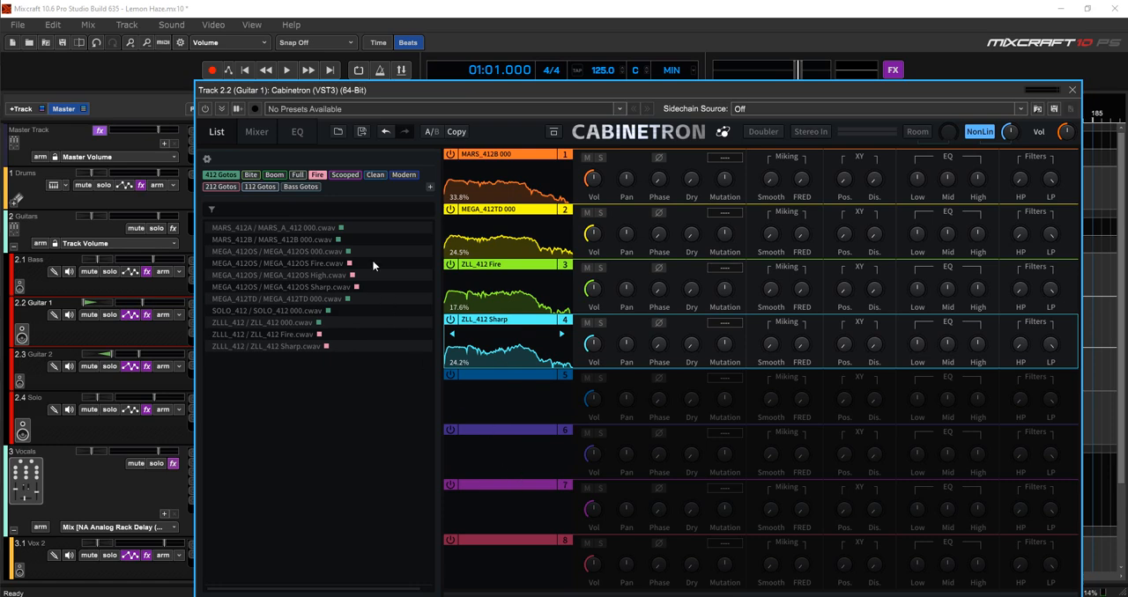
pyautogui.click(256, 131)
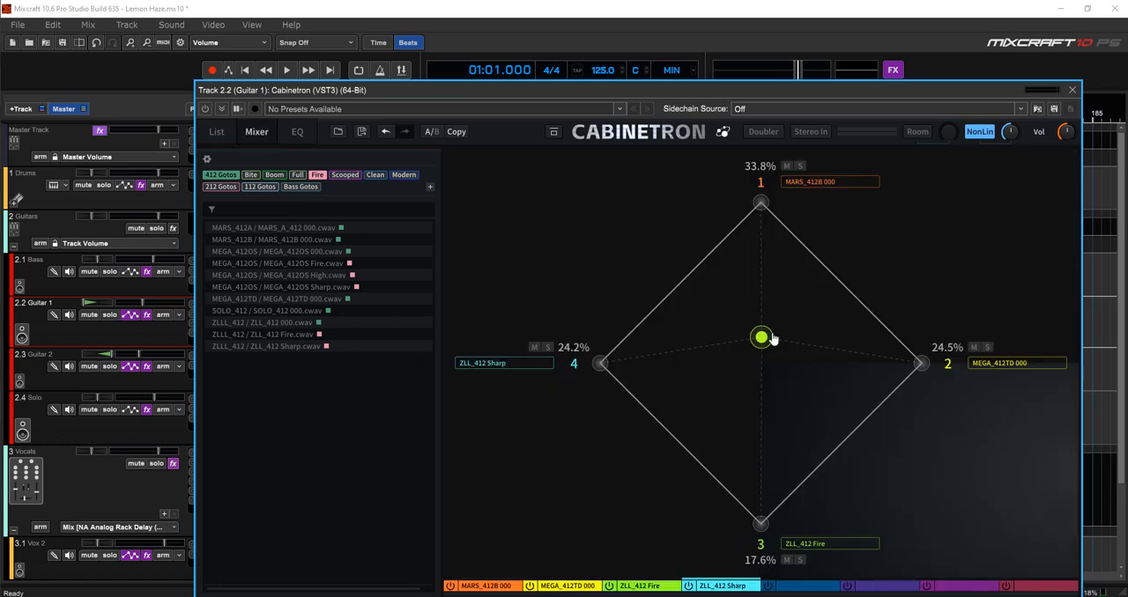
pyautogui.click(296, 130)
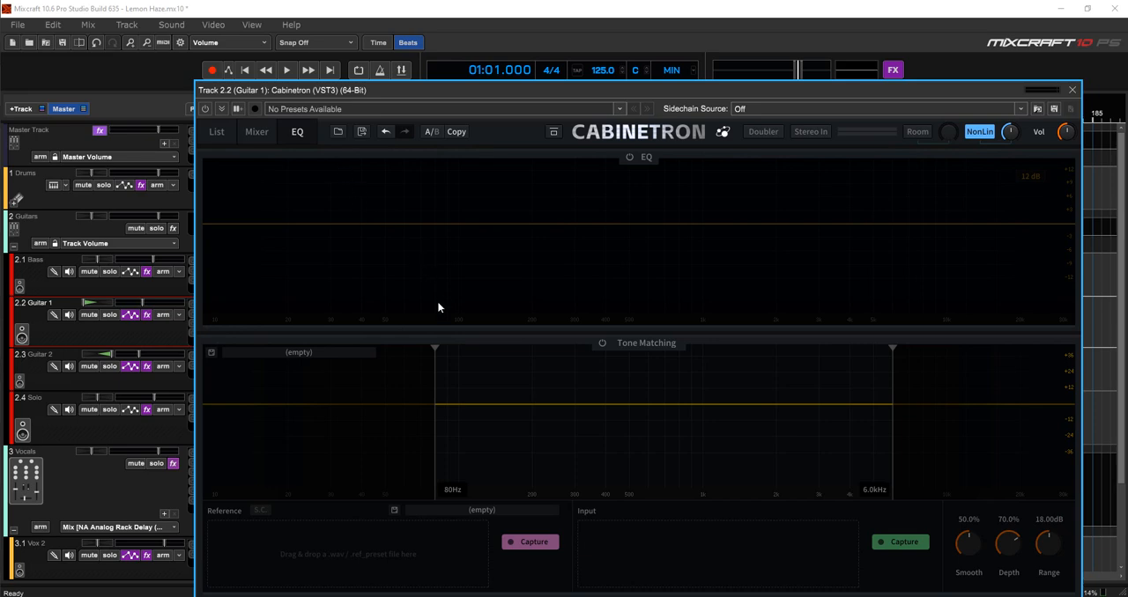
pyautogui.moveTo(317, 427)
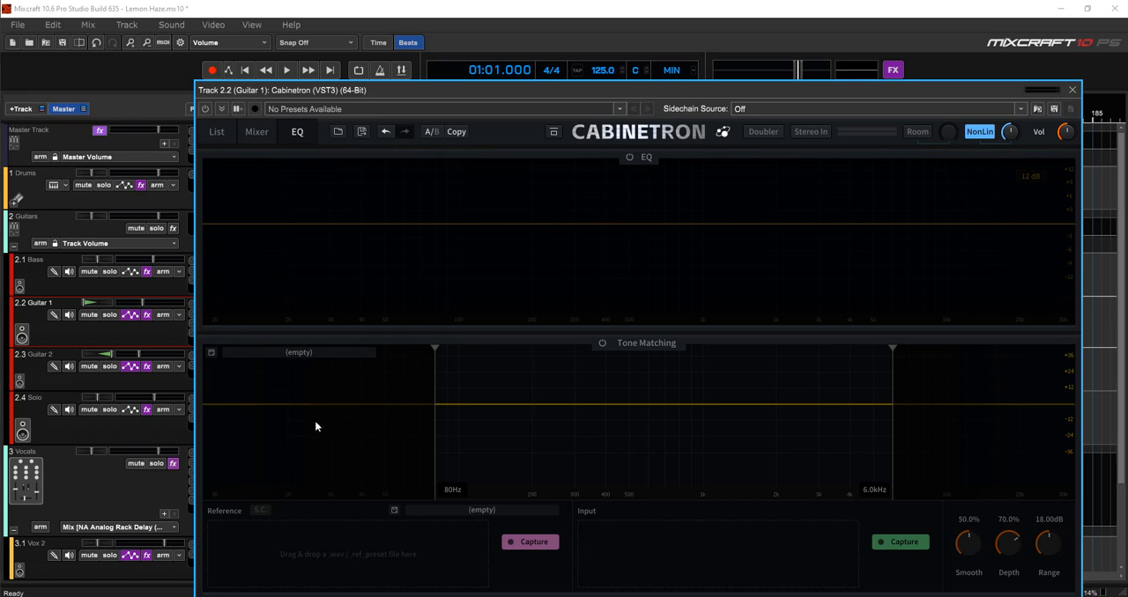
pyautogui.moveTo(282, 218)
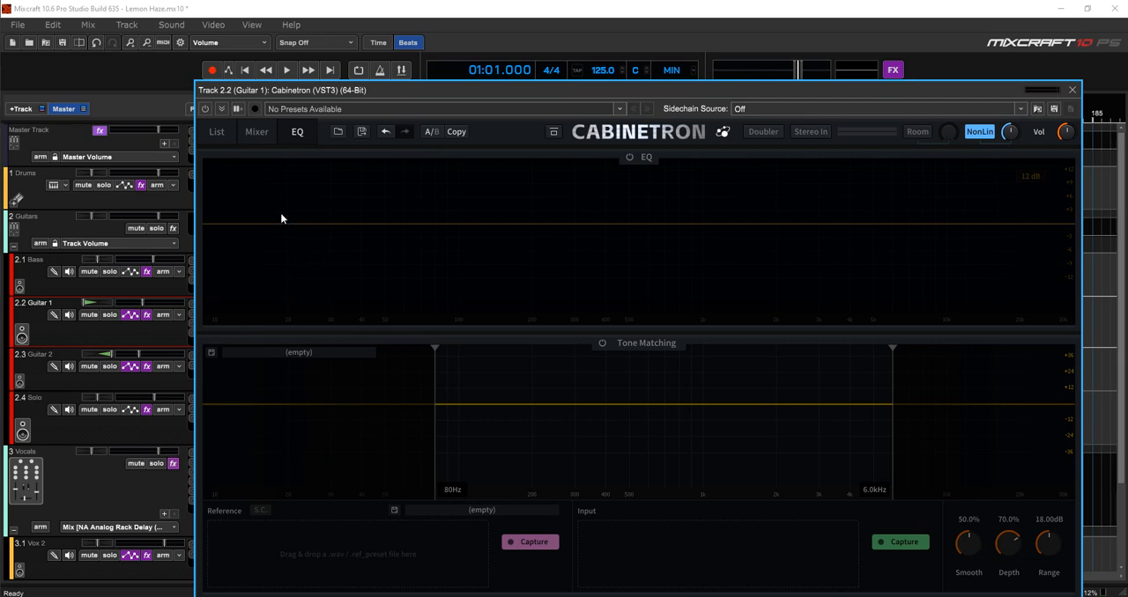
pyautogui.click(217, 130)
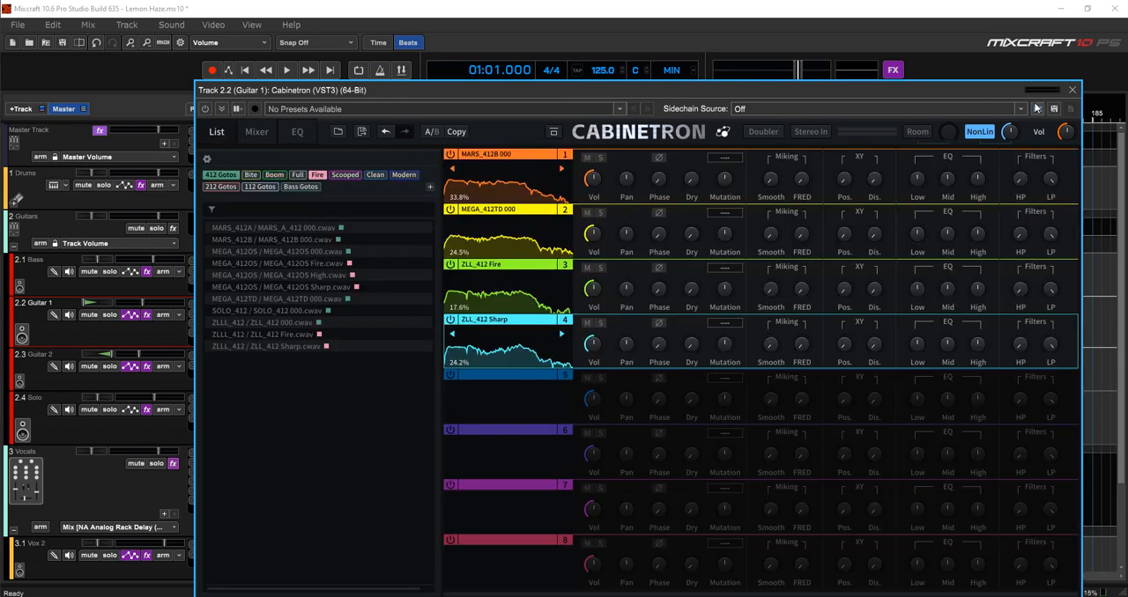
pyautogui.click(1072, 88)
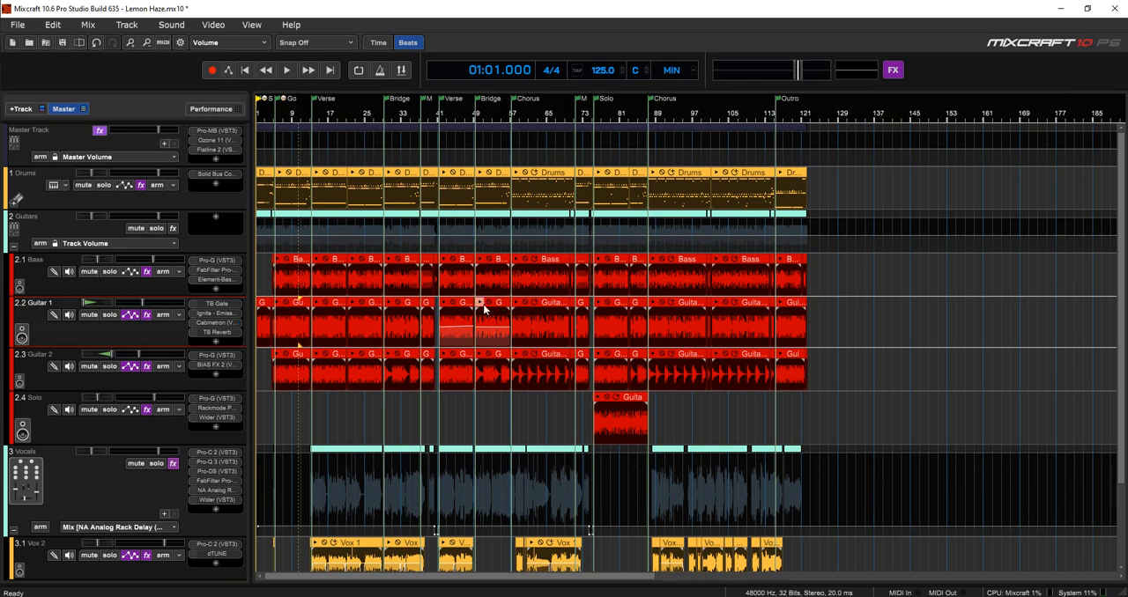
pyautogui.click(211, 331)
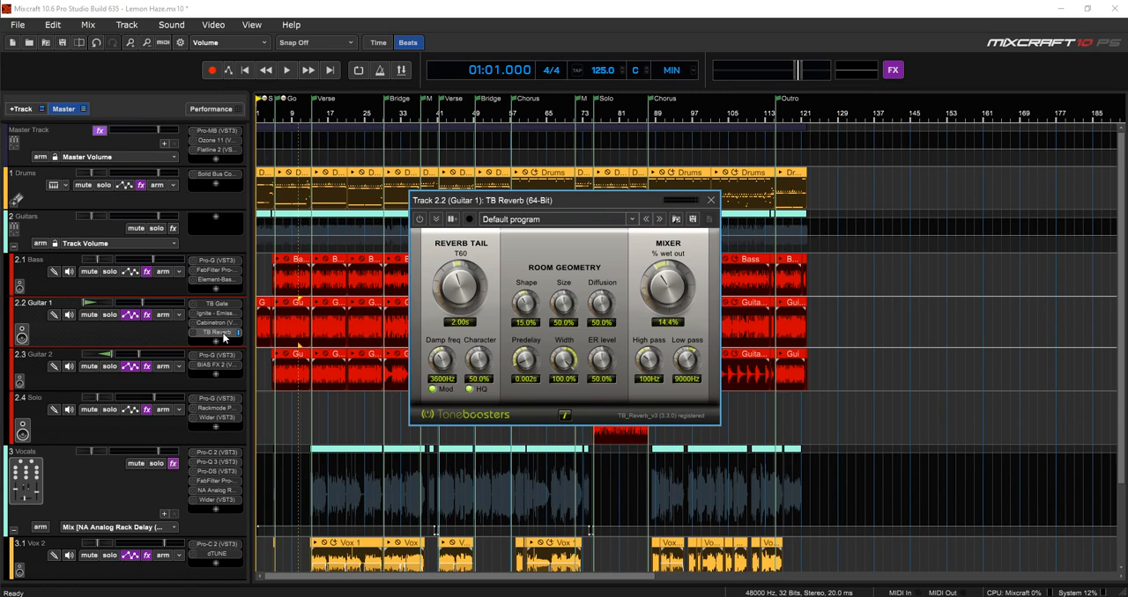
pyautogui.click(712, 201)
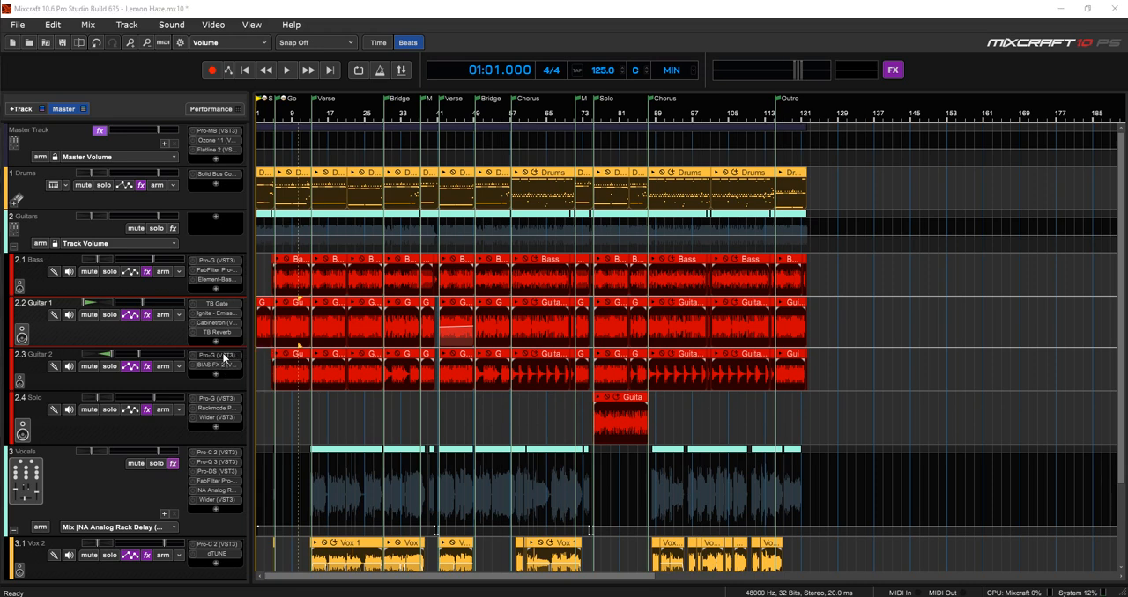
# Show the FabFilter Pro-G gate on Guitar 2 and close it again.
pyautogui.click(215, 356)
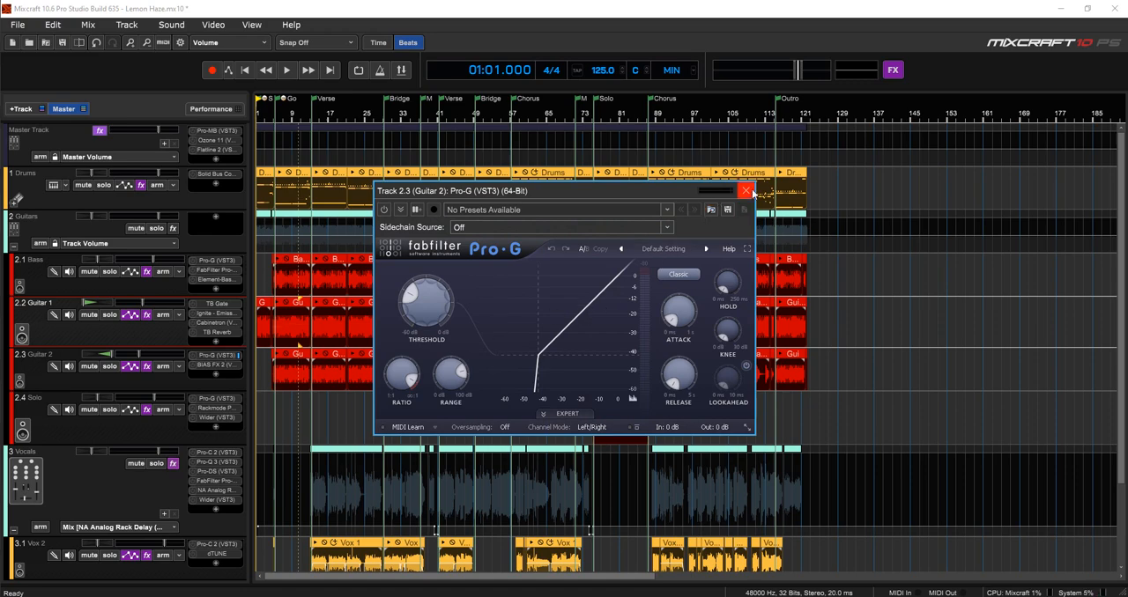
pyautogui.click(747, 190)
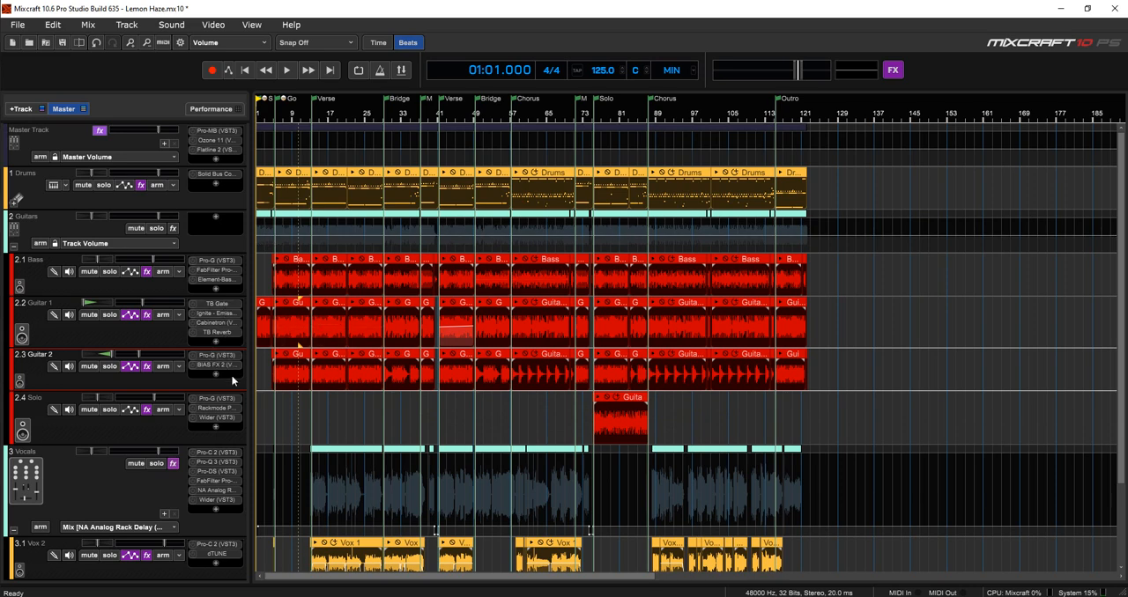
pyautogui.moveTo(234, 409)
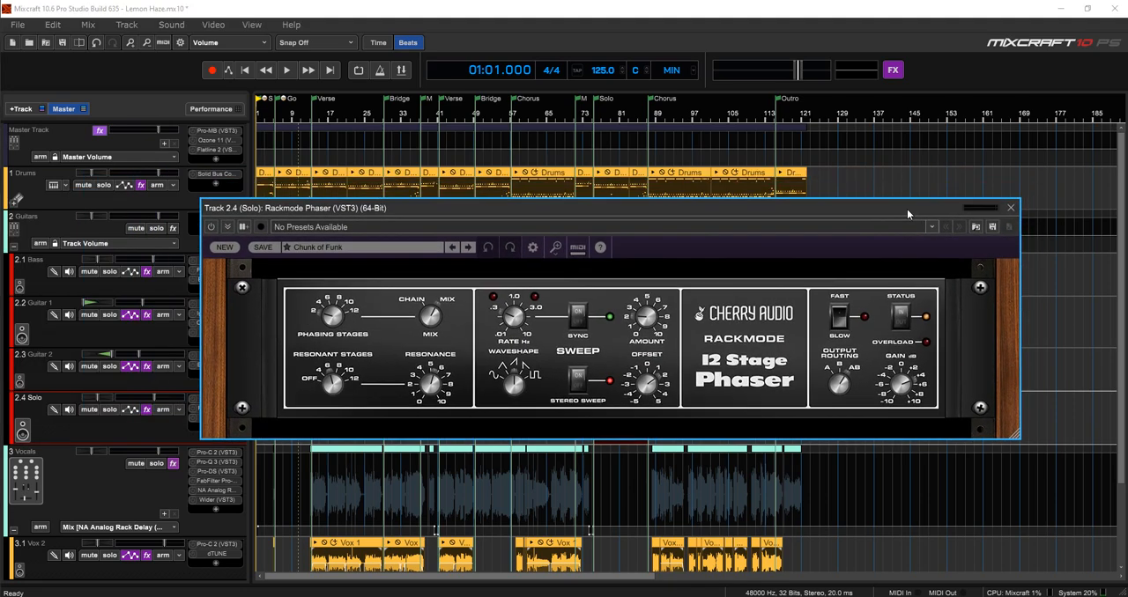
# Close the Solo track's Cherry Audio 12 Stage Phaser window.
pyautogui.click(1011, 208)
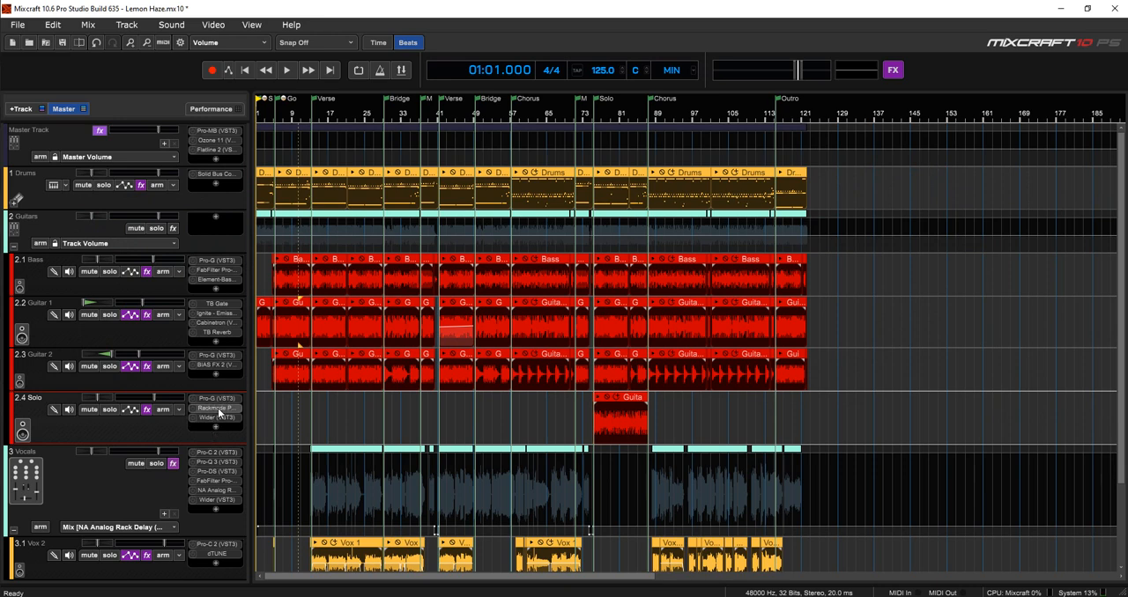
pyautogui.moveTo(215, 419)
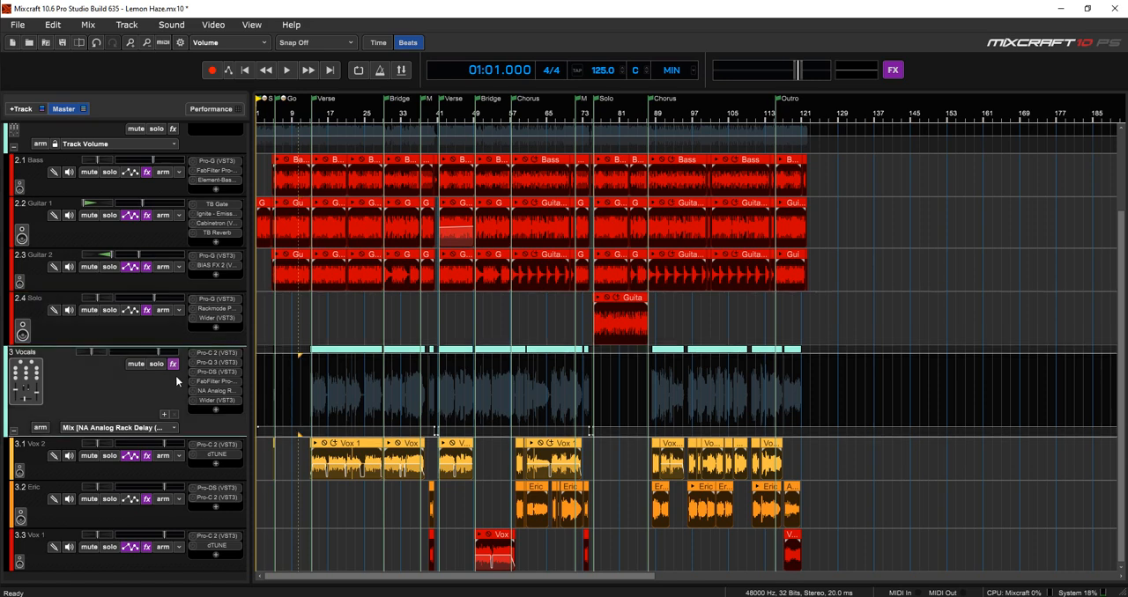
# Show the Vocals effect list and preview its Pro-C 2, Pro-DS and Pro-R interfaces in turn.
pyautogui.click(173, 363)
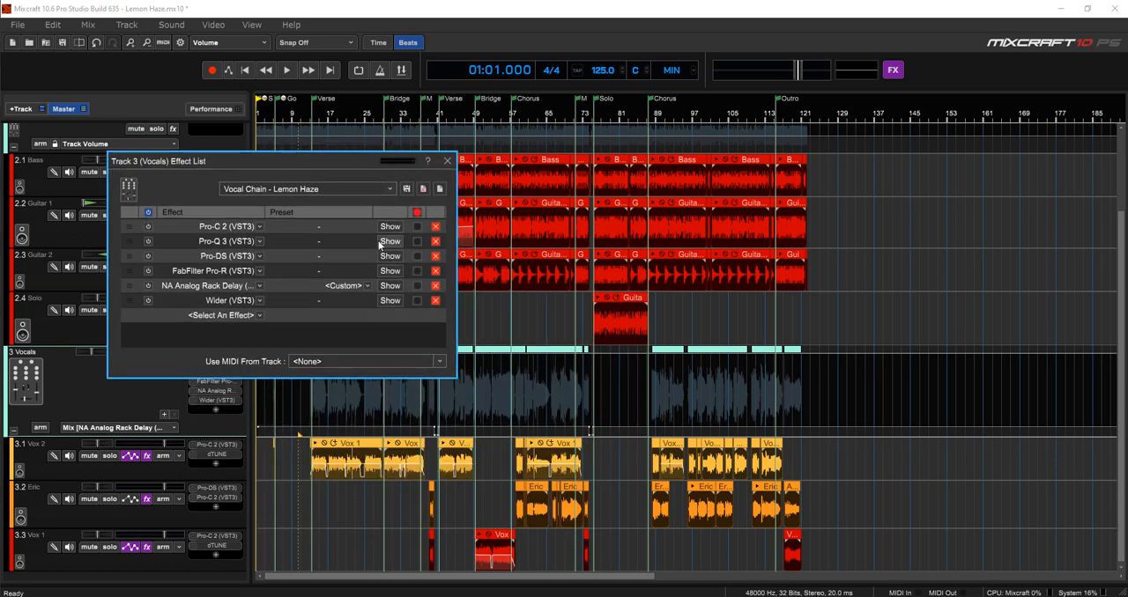
pyautogui.click(390, 225)
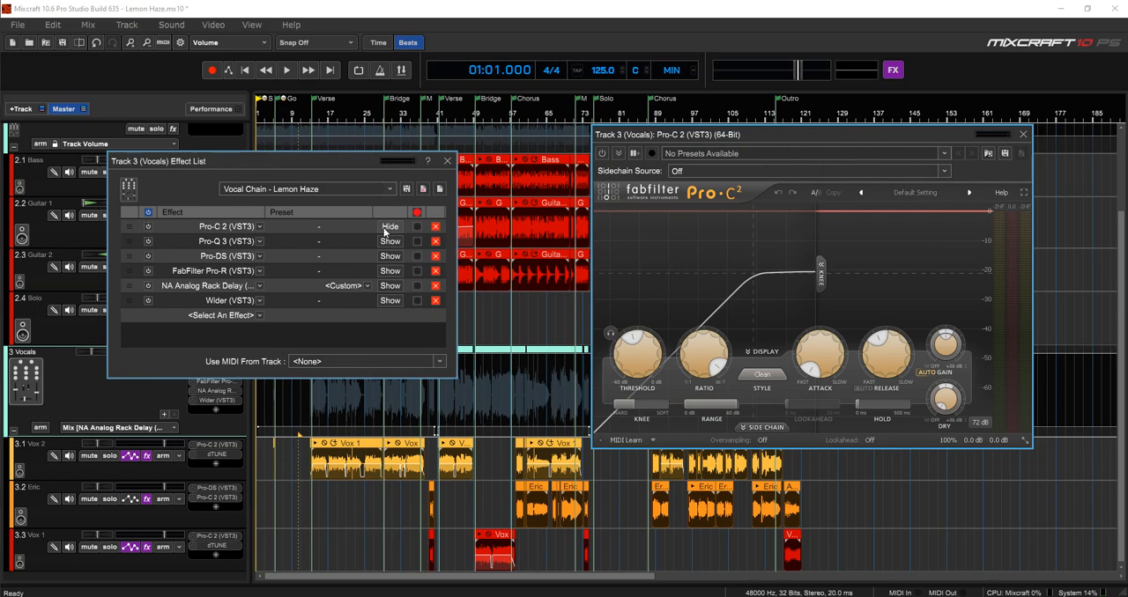
pyautogui.click(389, 226)
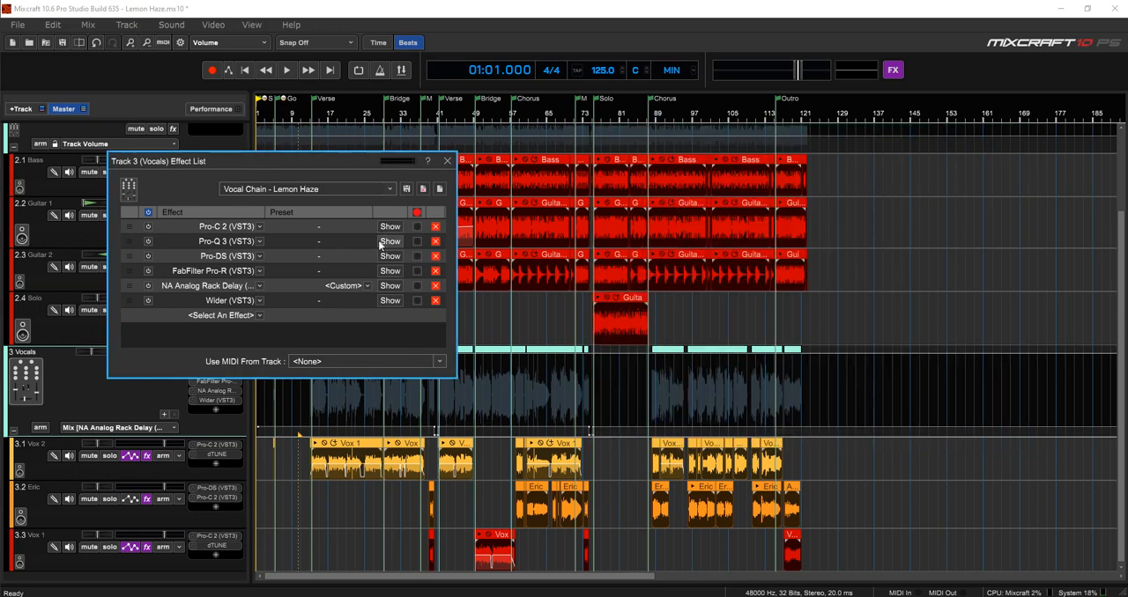
pyautogui.click(389, 239)
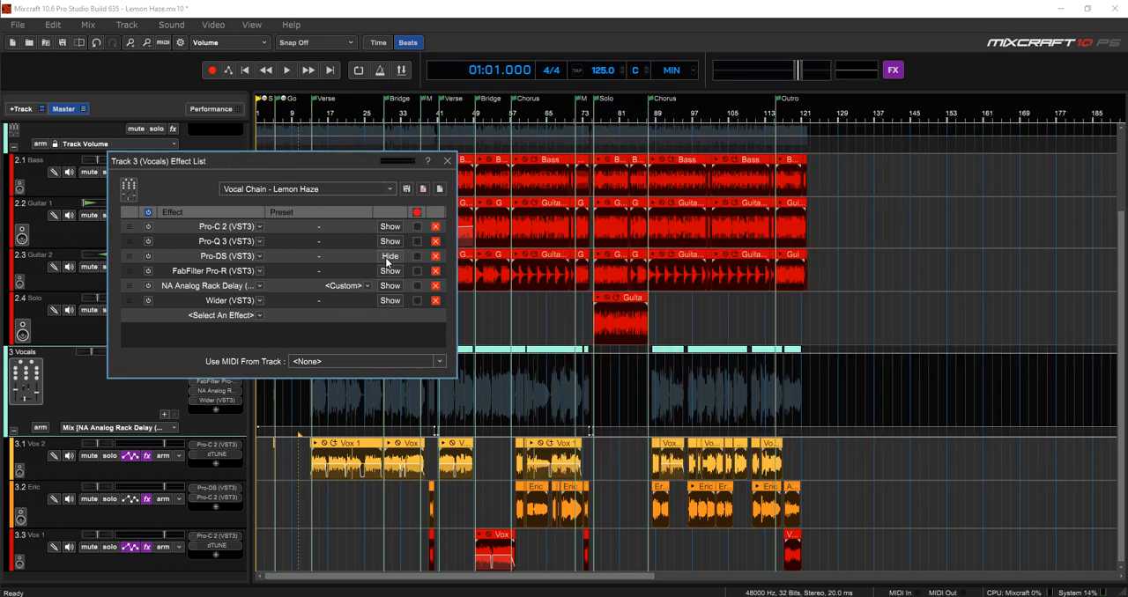
pyautogui.click(390, 255)
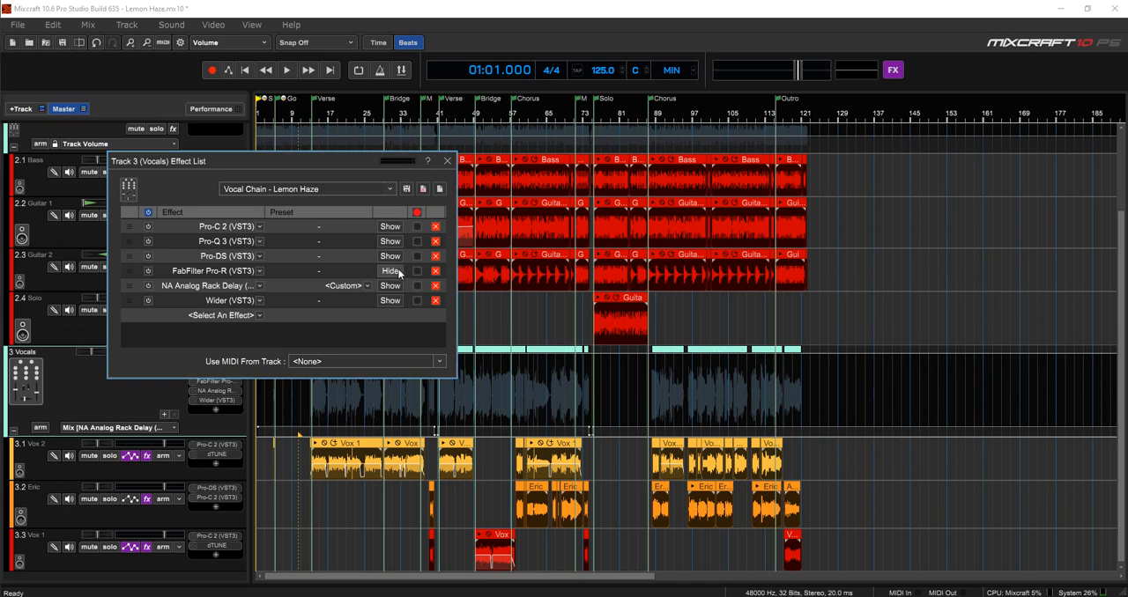
pyautogui.click(389, 271)
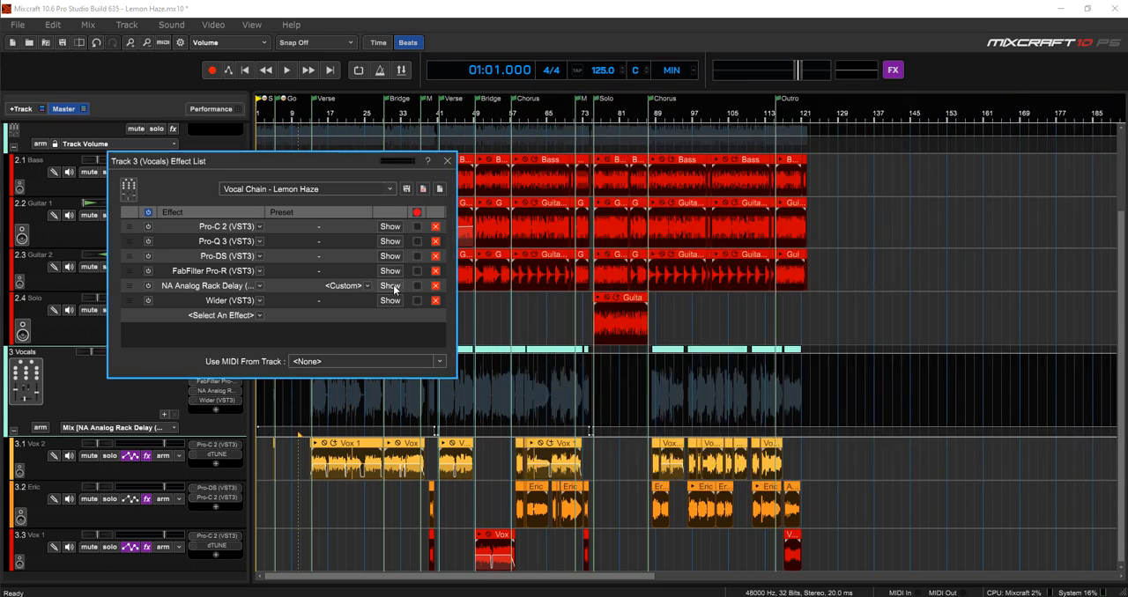
# Show the NA Analog Rack Delay interface, move its window aside, and hide it again.
pyautogui.click(389, 285)
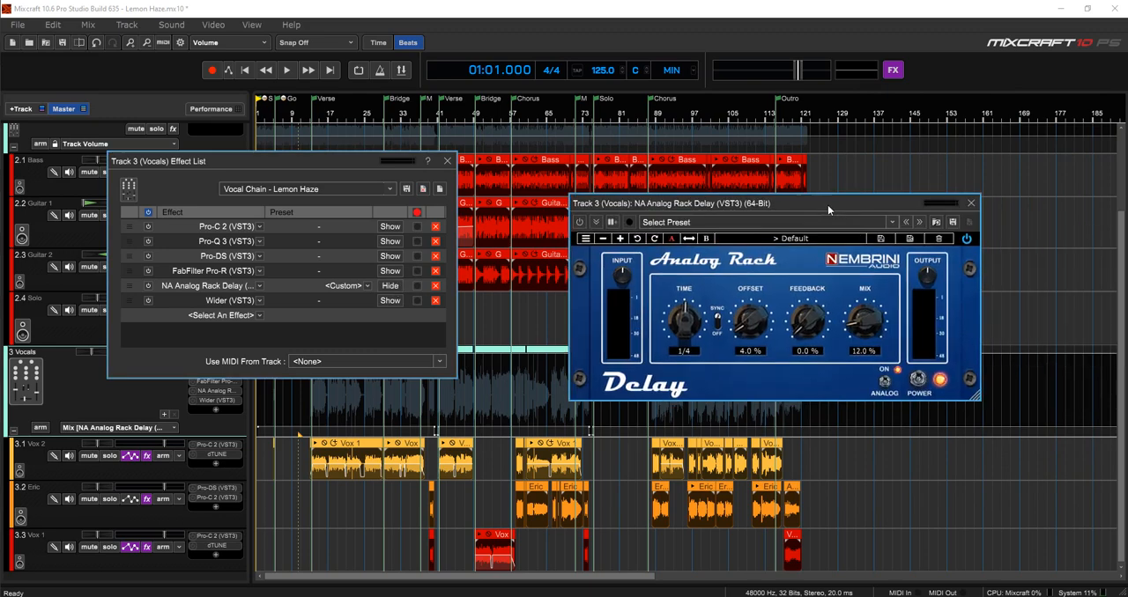
pyautogui.moveTo(828, 203); pyautogui.dragTo(772, 202)
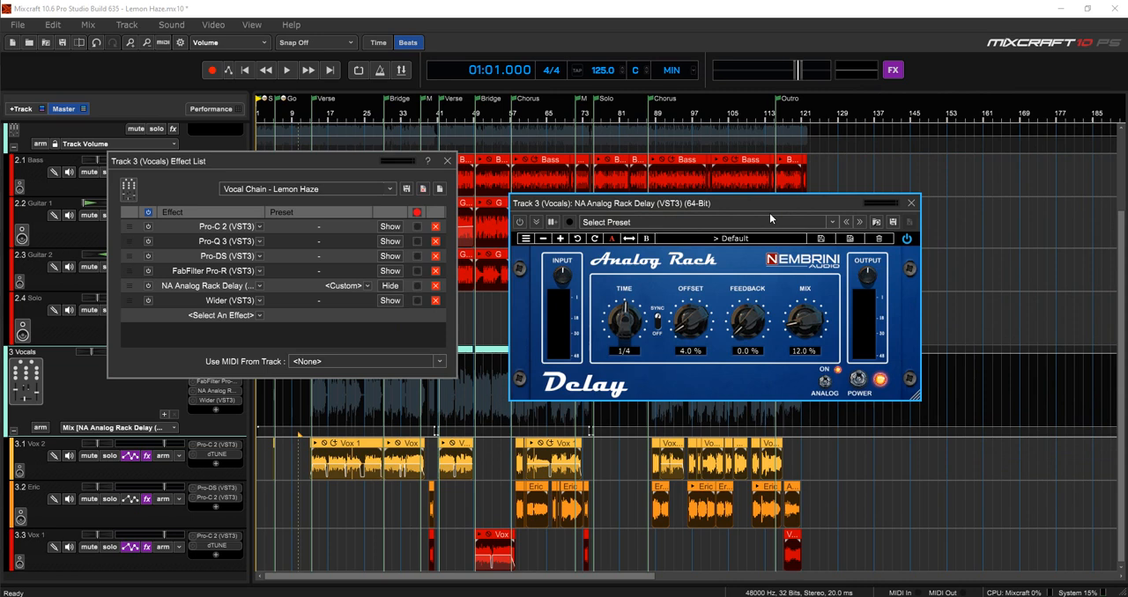
pyautogui.moveTo(704, 349)
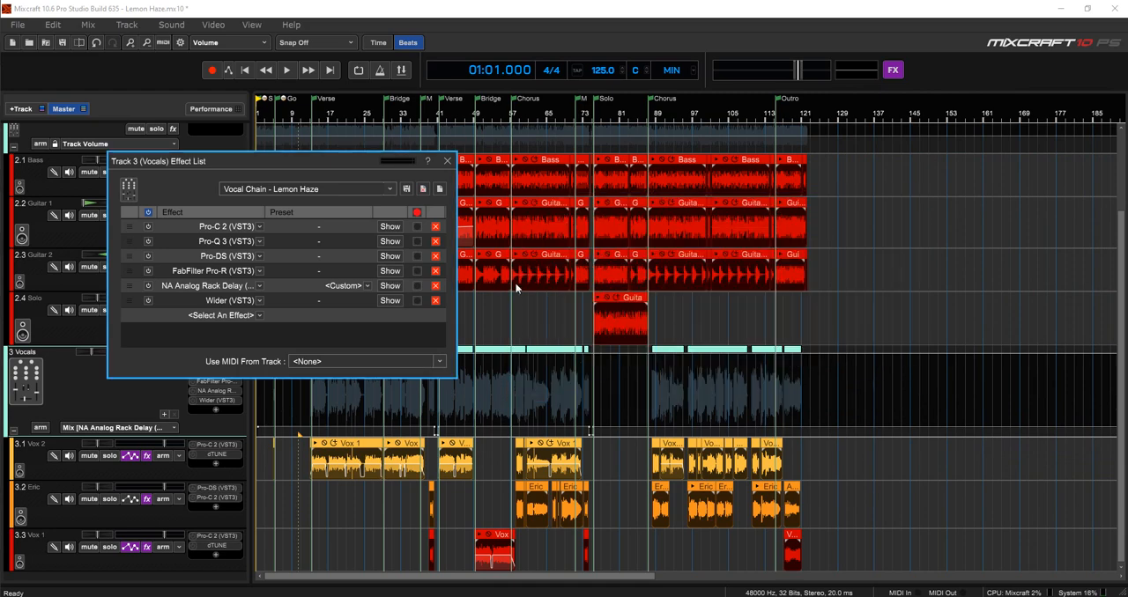
pyautogui.click(389, 299)
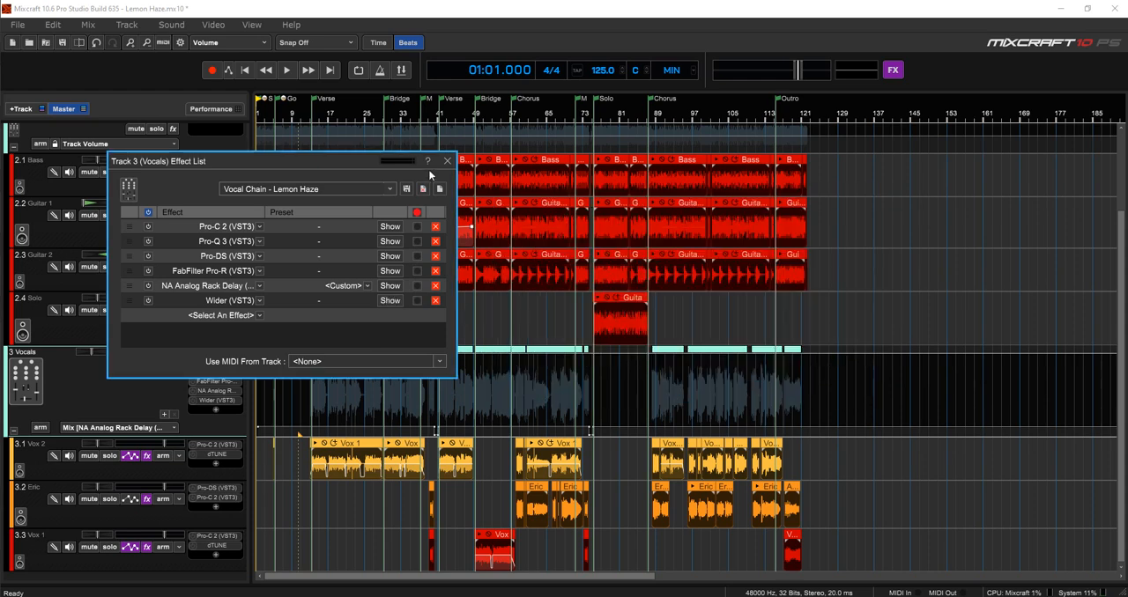
# Close the Track 3 effect list and stop playback, returning to the song start at 01:01.000.
pyautogui.click(448, 160)
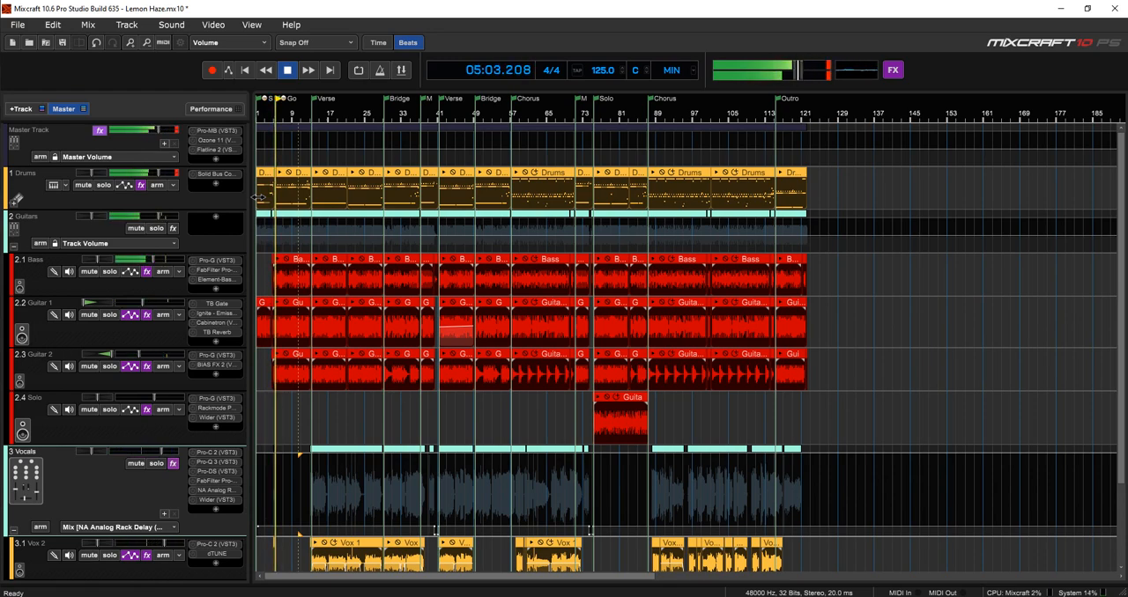
pyautogui.click(287, 71)
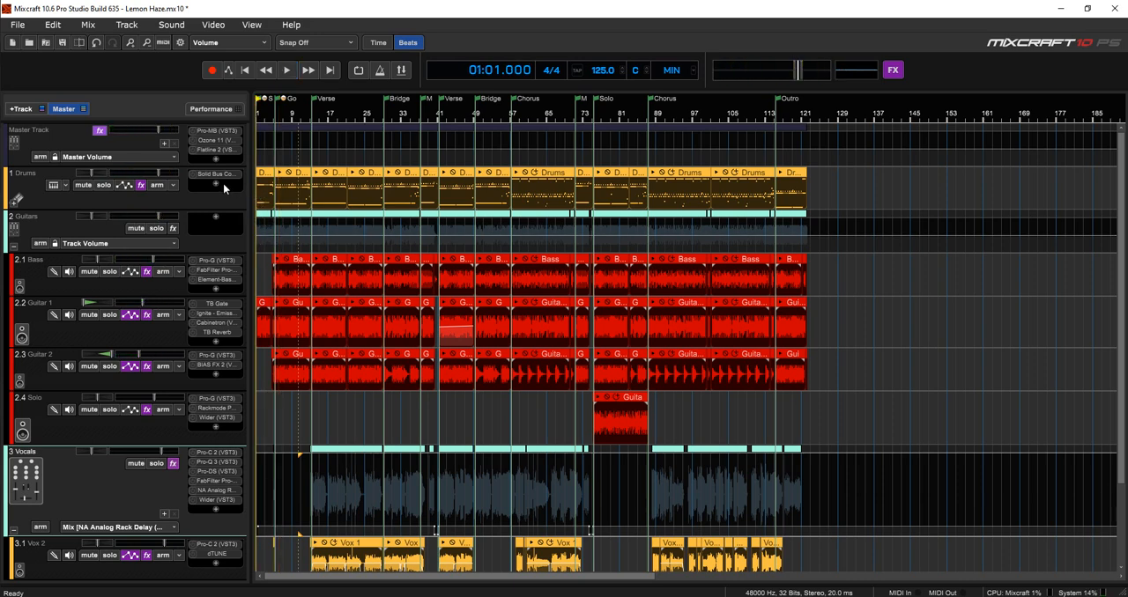
# Show the Solid Bus Comp compressor on the Drums track and close it again.
pyautogui.click(215, 173)
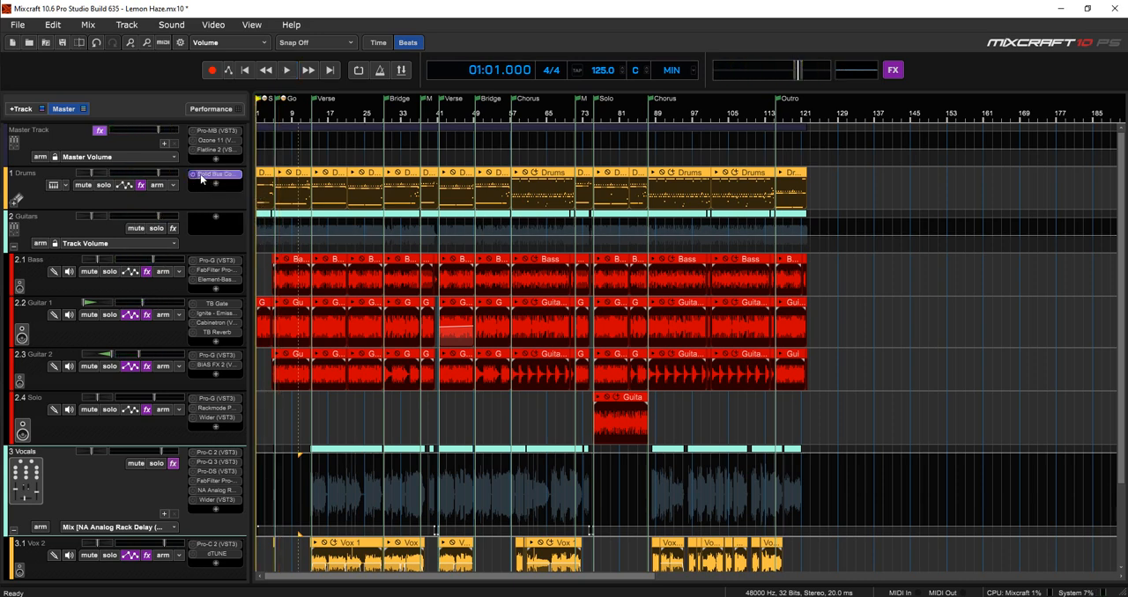
pyautogui.click(215, 172)
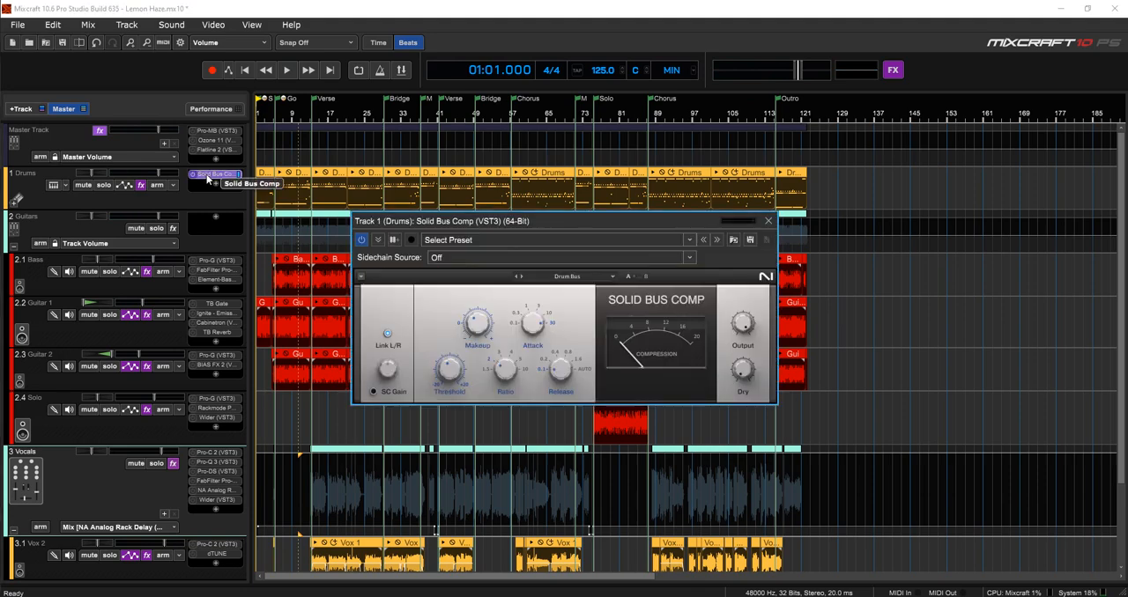
pyautogui.click(768, 220)
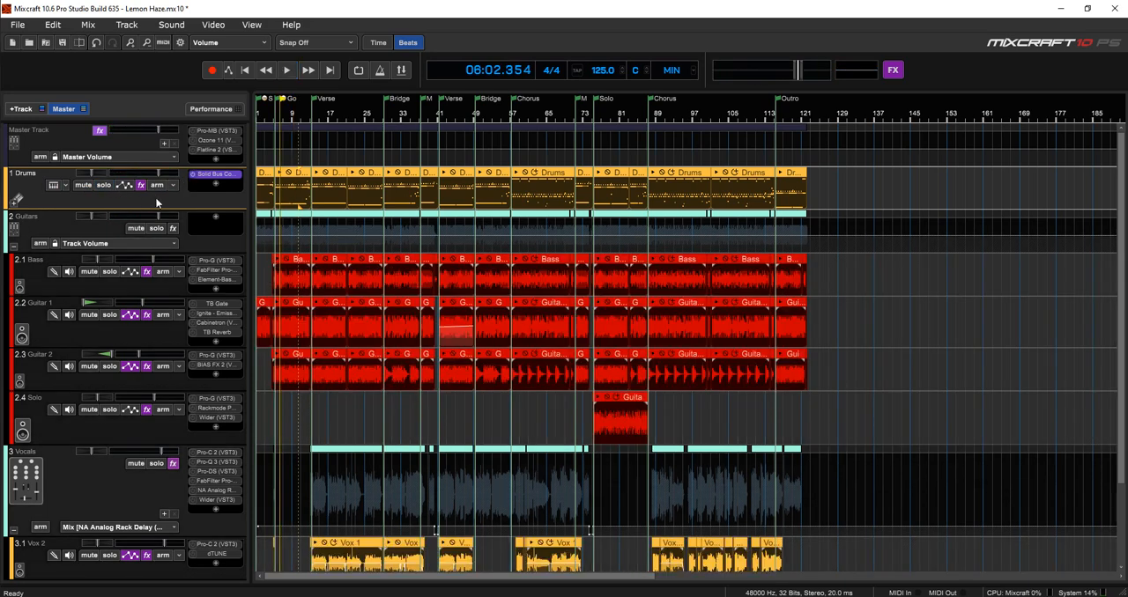
pyautogui.moveTo(199, 229)
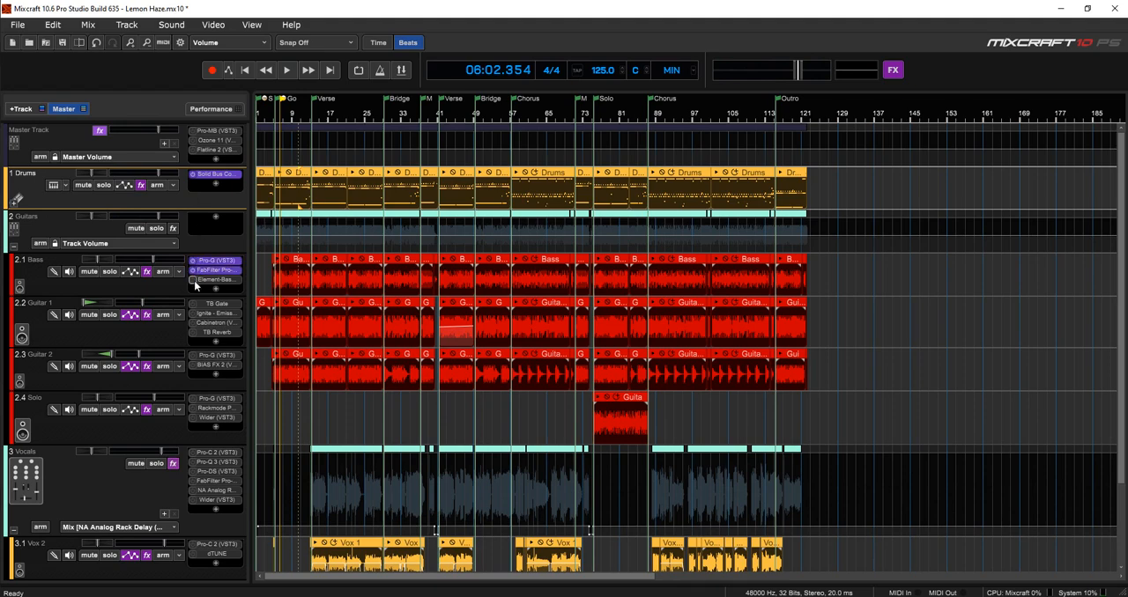
pyautogui.moveTo(109, 271)
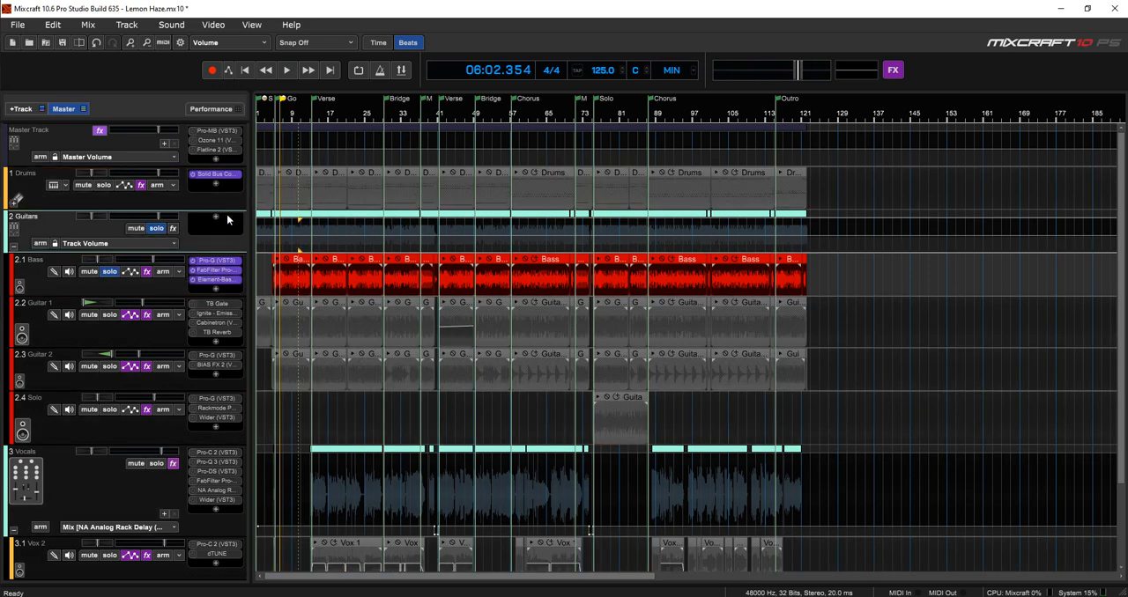
pyautogui.click(285, 70)
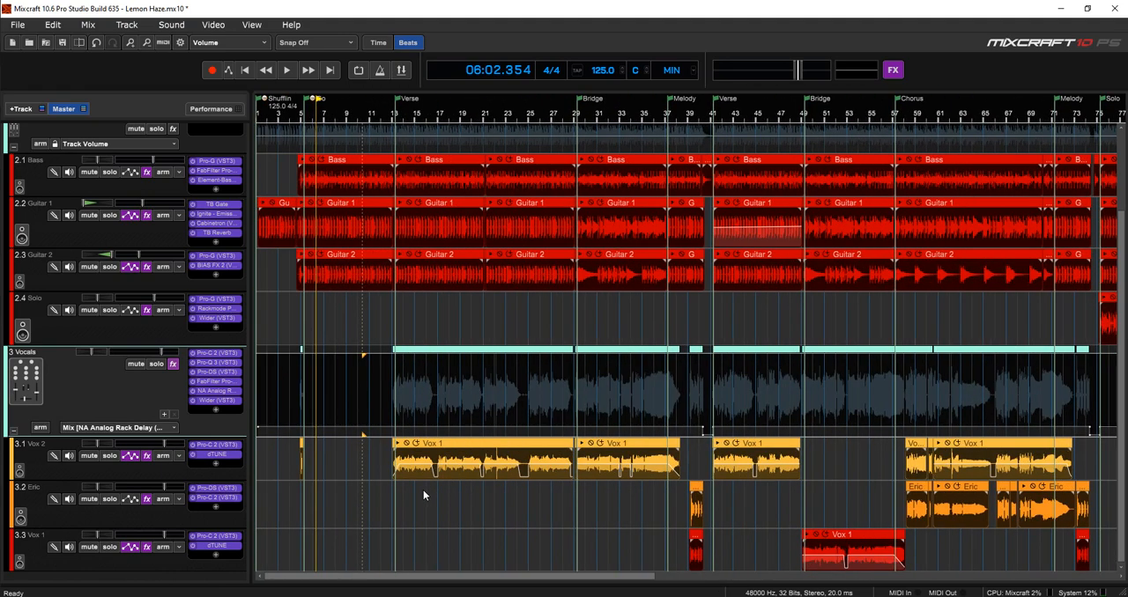
pyautogui.click(441, 458)
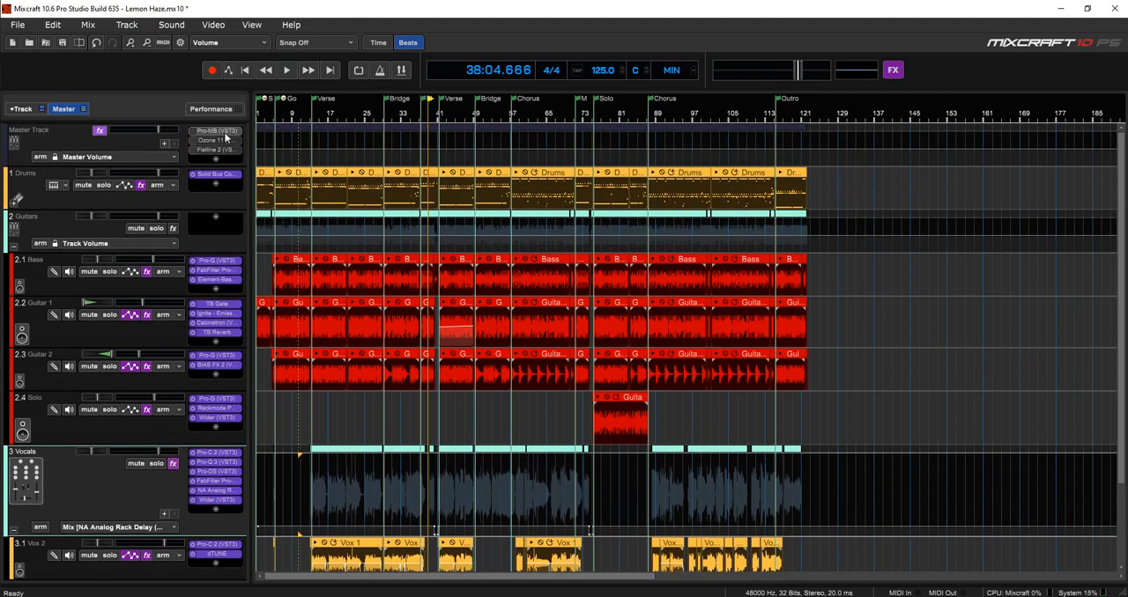
# Play part of the Lemon Haze song, stop, and rewind playback to the start.
pyautogui.click(285, 71)
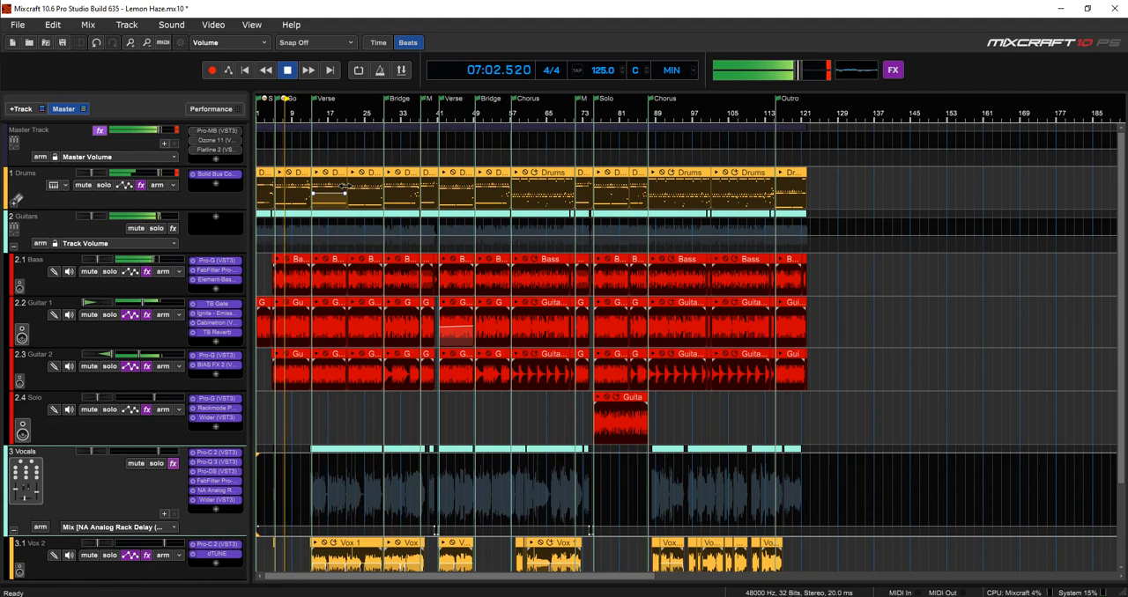
pyautogui.click(286, 70)
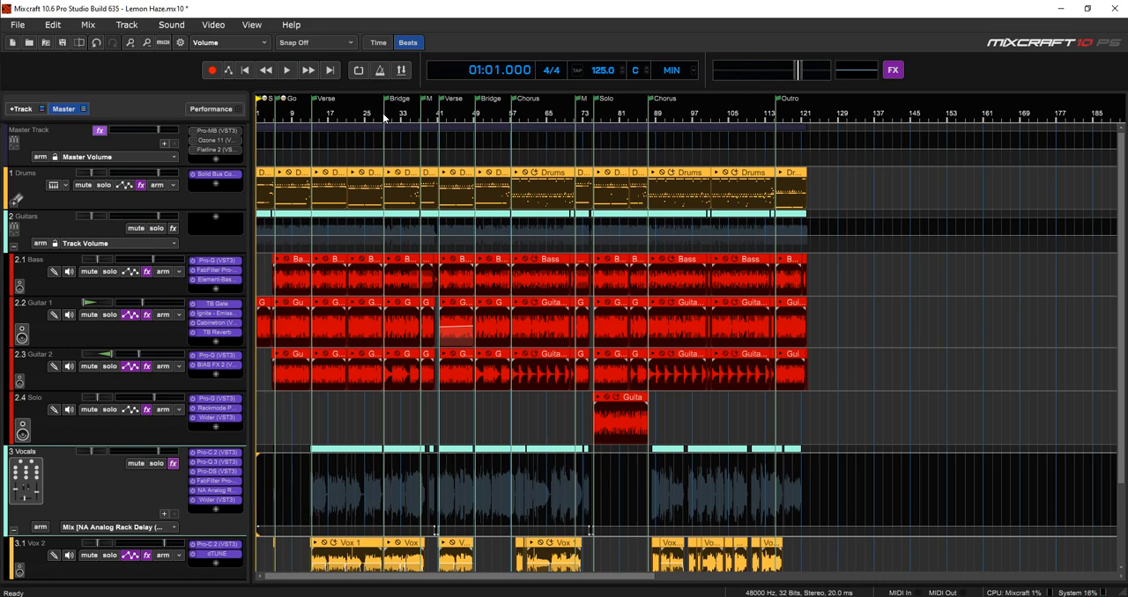
pyautogui.click(285, 70)
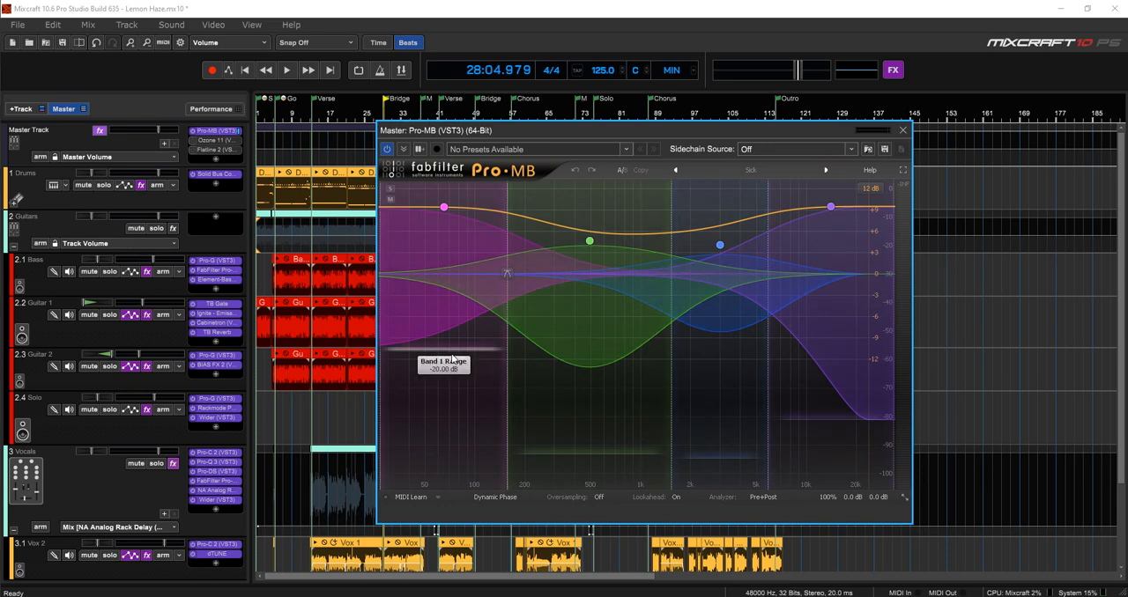
pyautogui.moveTo(467, 377)
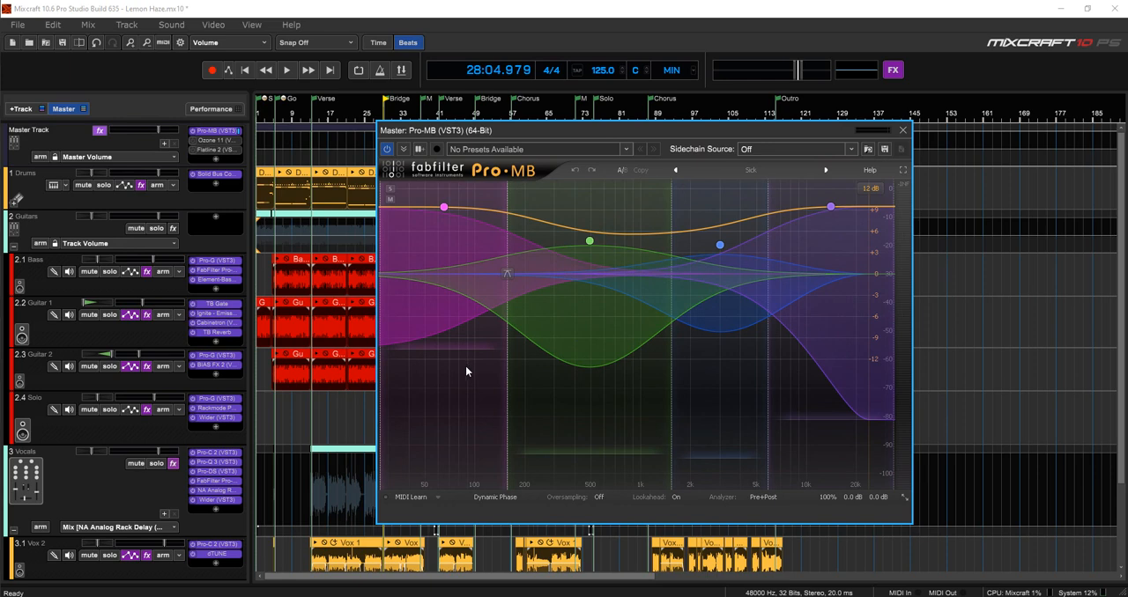
pyautogui.moveTo(483, 379)
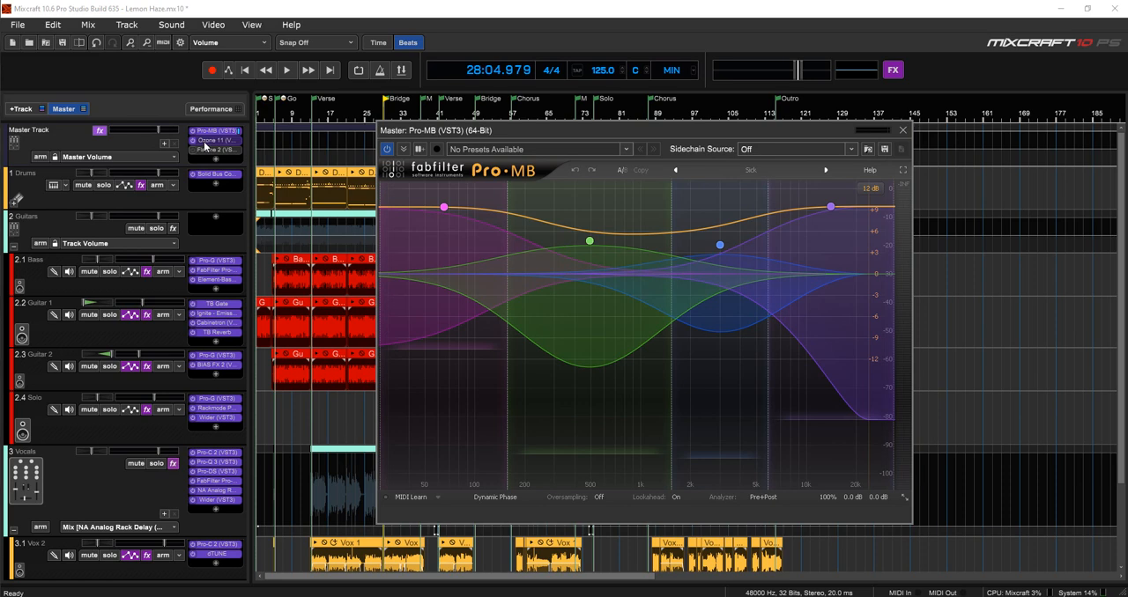
pyautogui.click(210, 141)
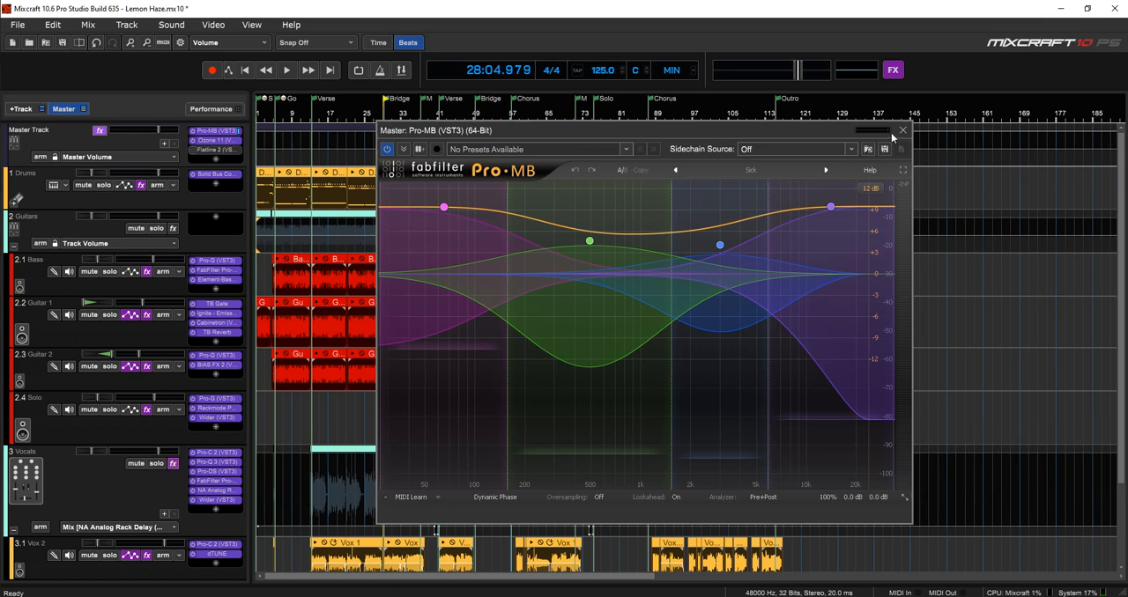
pyautogui.click(902, 131)
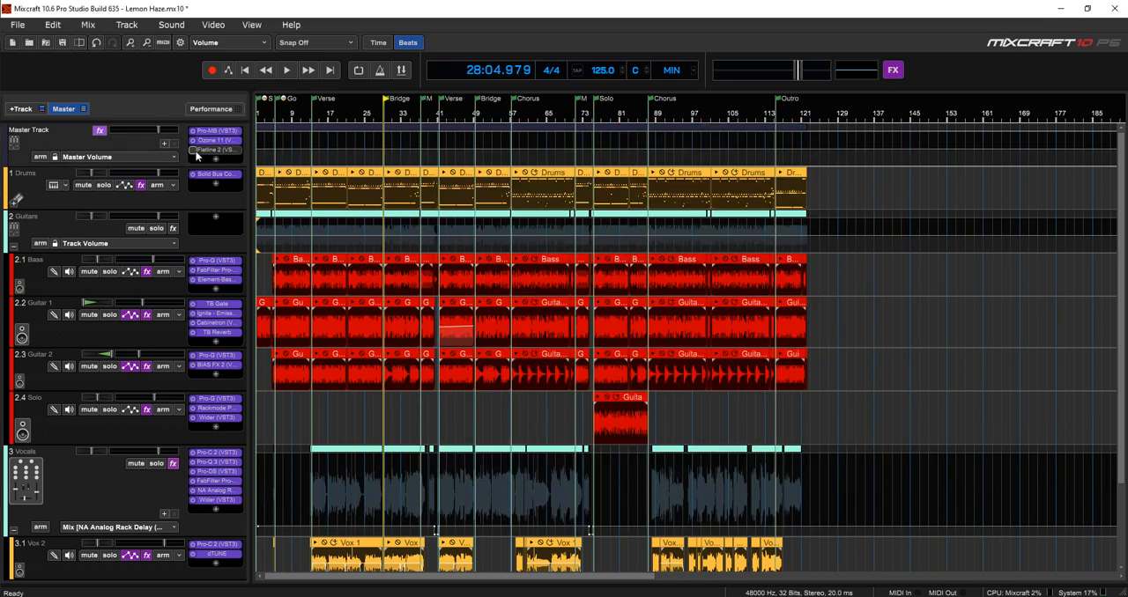
pyautogui.click(215, 150)
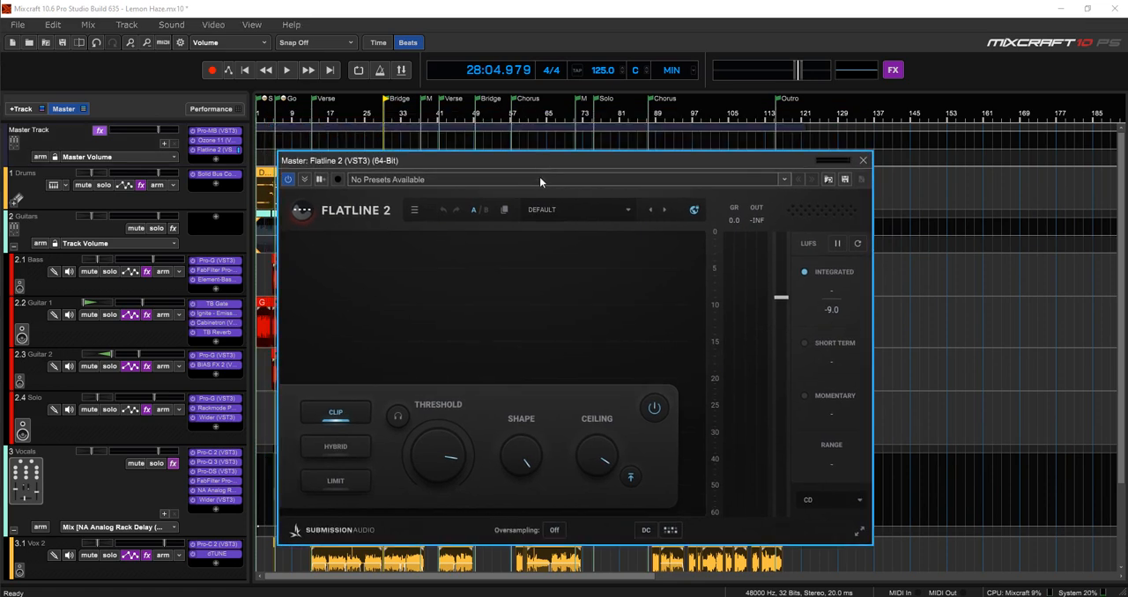
pyautogui.moveTo(543, 308)
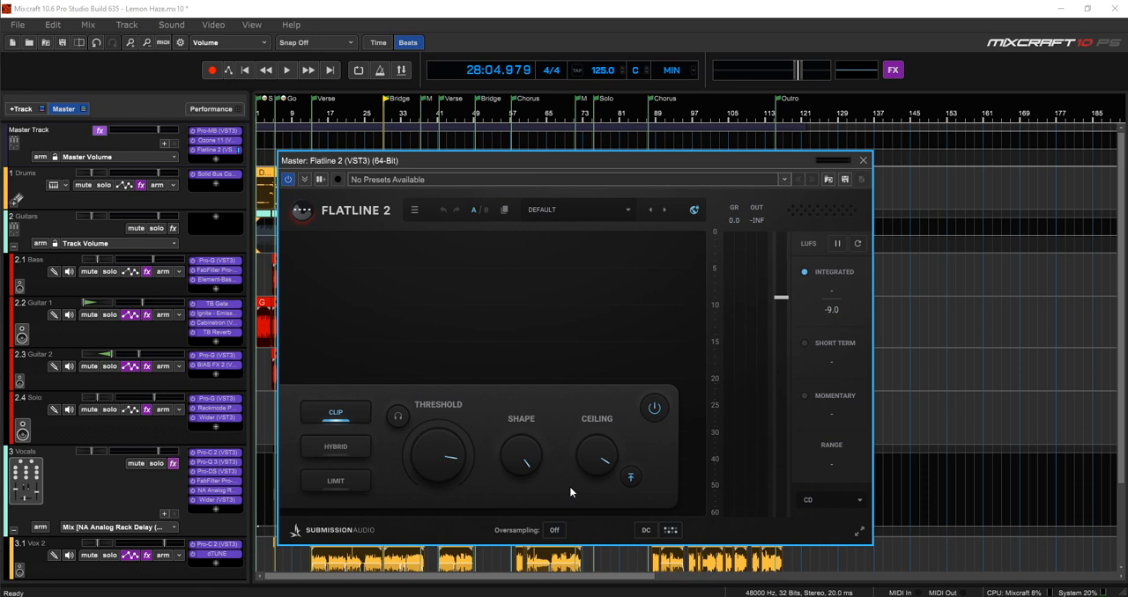
pyautogui.click(861, 158)
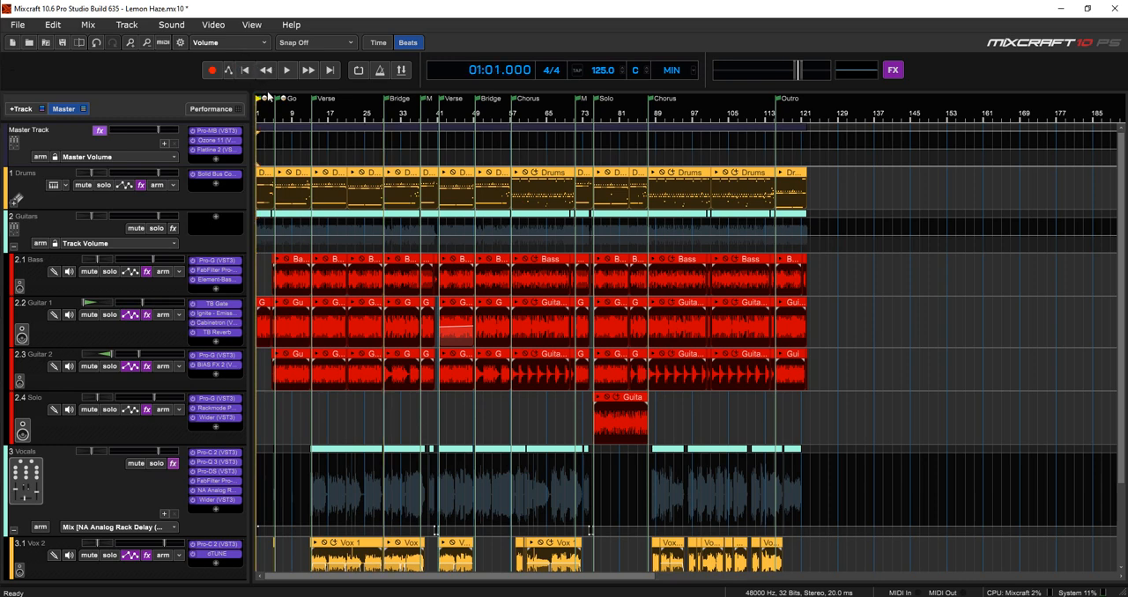
# Play the Lemon Haze mix from the beginning and stop partway through the arrangement.
pyautogui.click(285, 70)
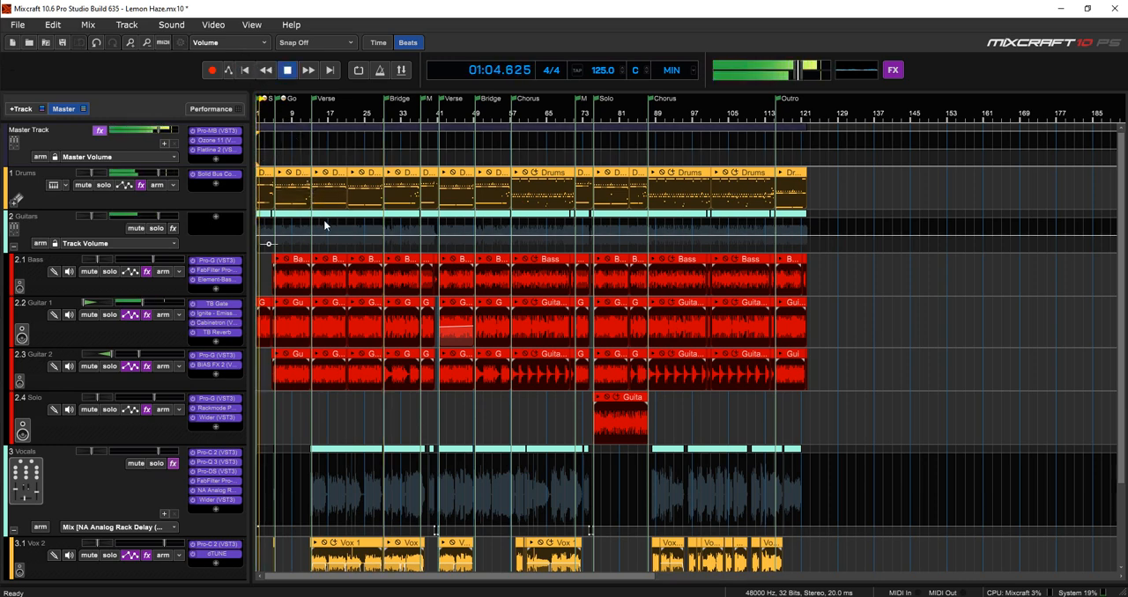
pyautogui.click(286, 71)
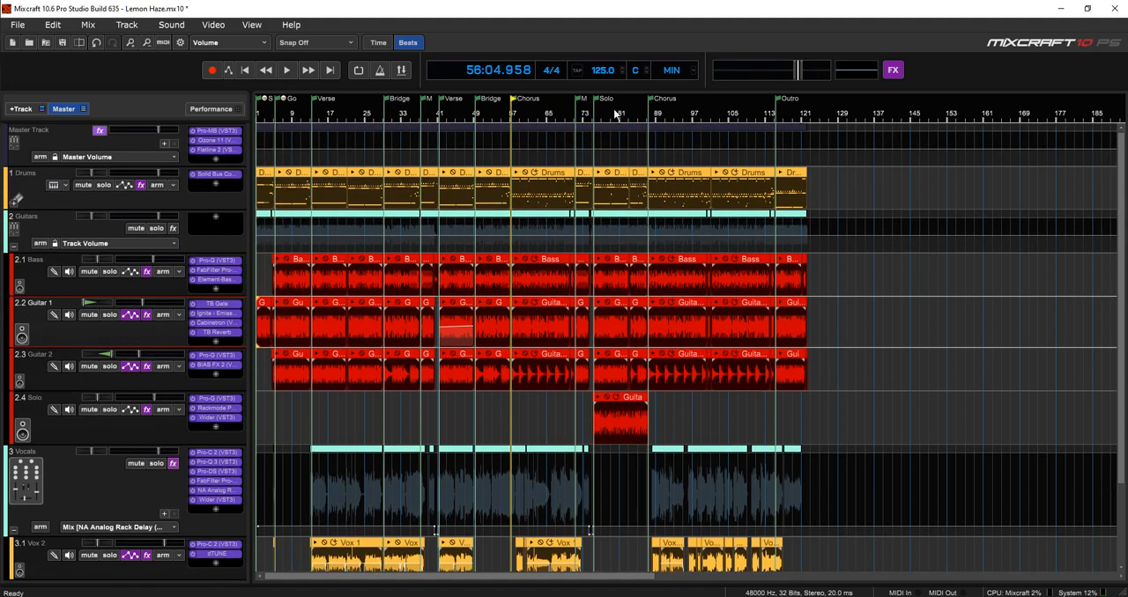
pyautogui.moveTo(296, 116)
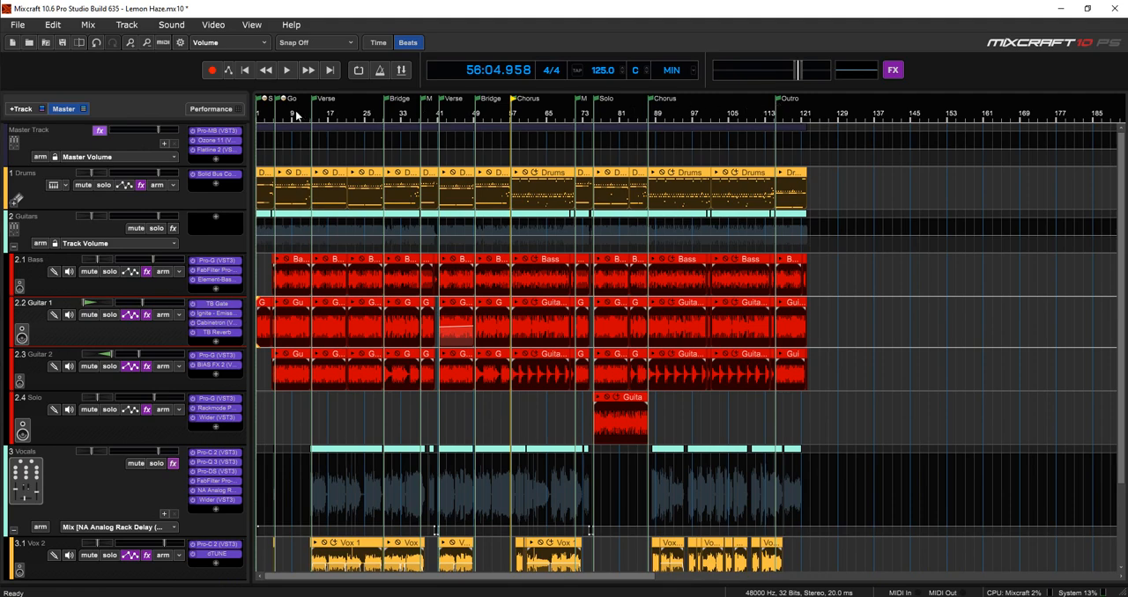
# Jump the playhead to the next marker, the Chorus around bar 71, via the ruler menu.
pyautogui.rightClick(332, 114)
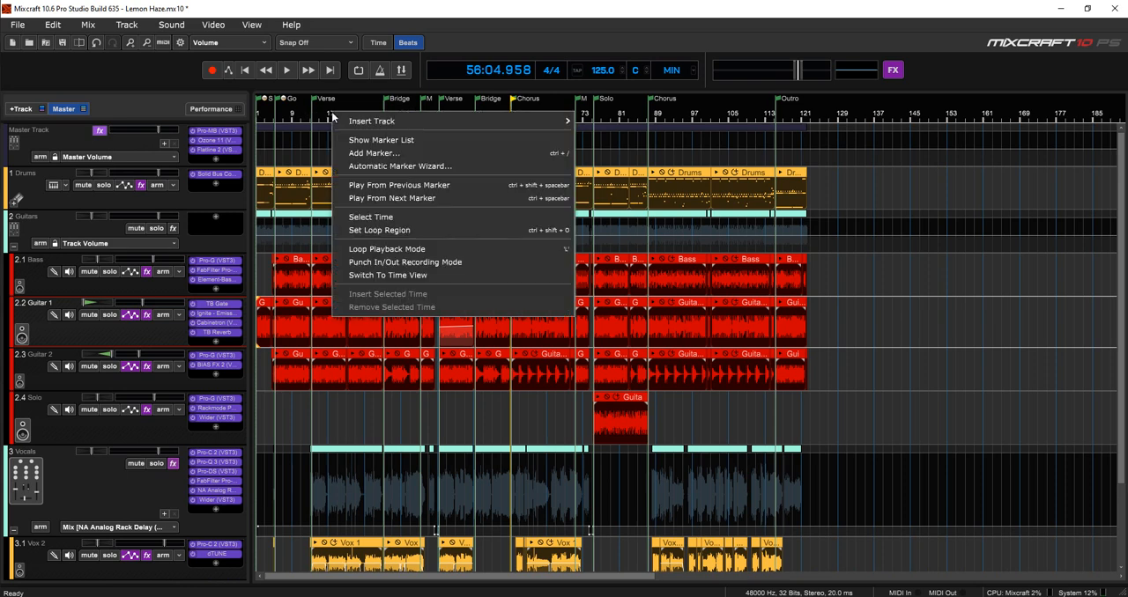
pyautogui.click(380, 139)
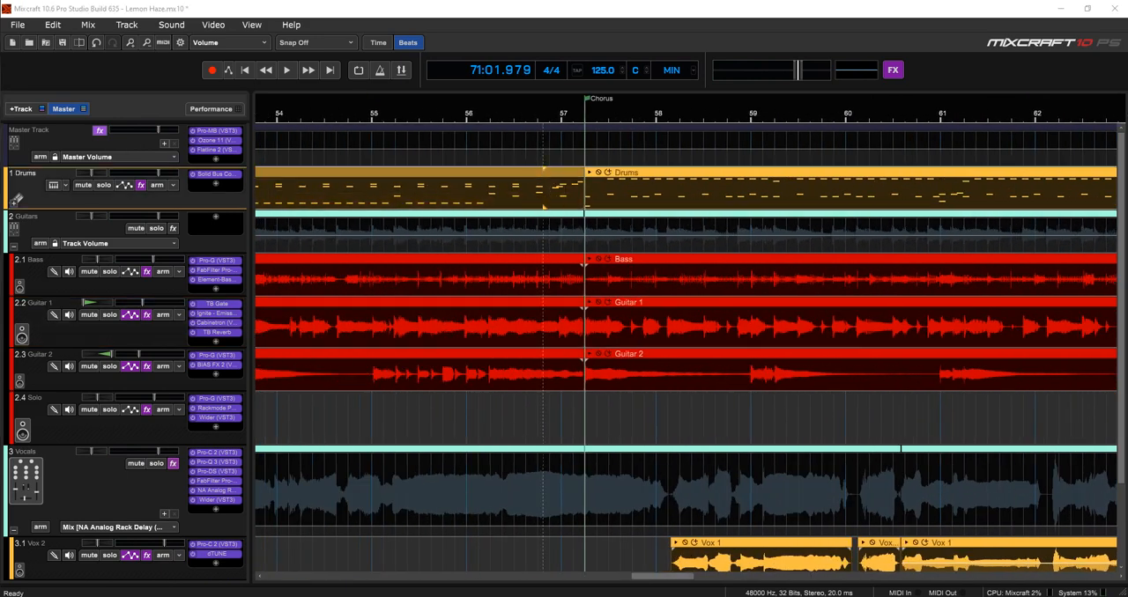
# Show the mixer with every track's channel strip, then return to the arrangement view.
pyautogui.click(190, 43)
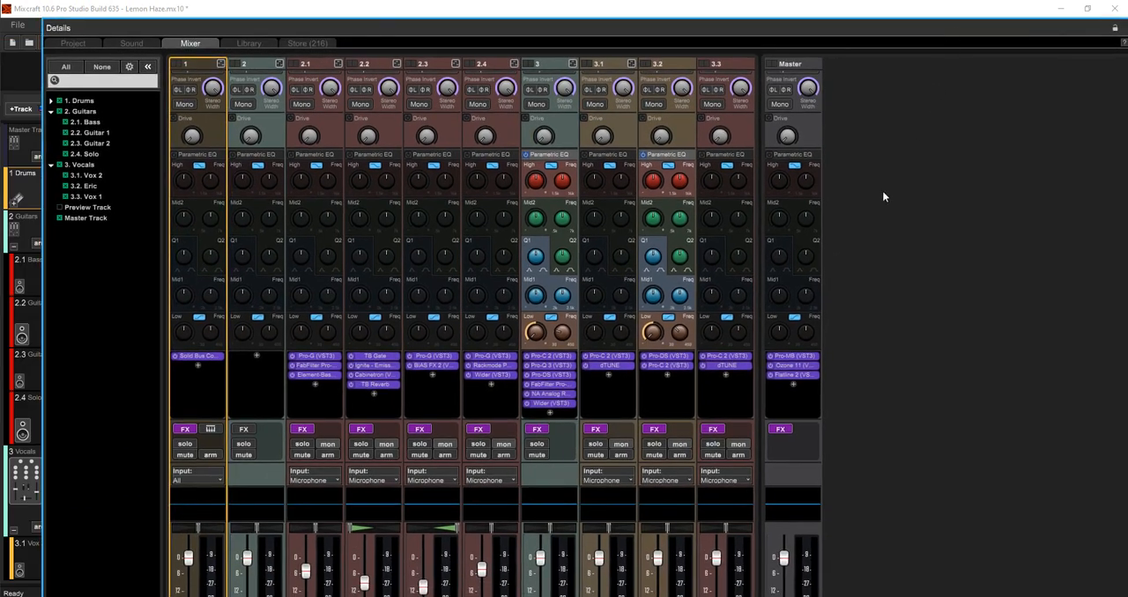
pyautogui.moveTo(683, 343)
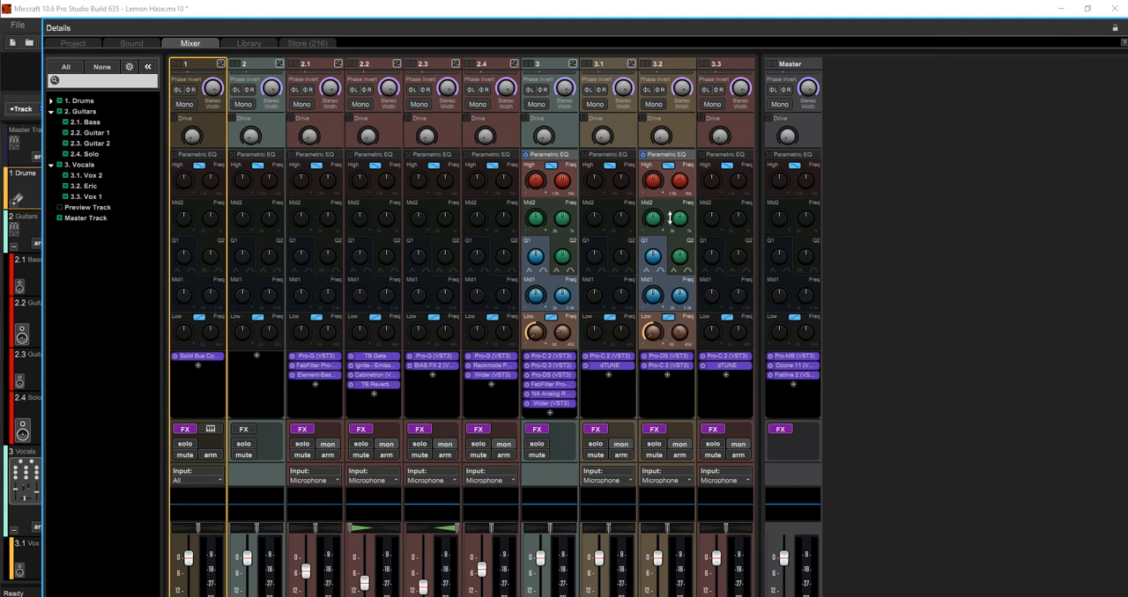
pyautogui.moveTo(555, 326)
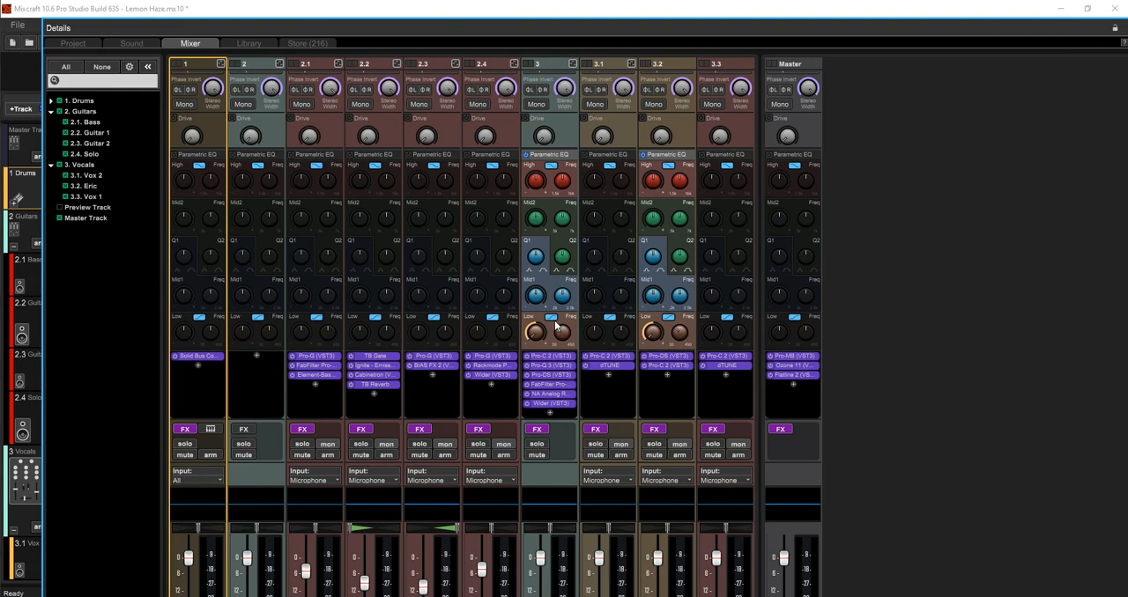
pyautogui.click(74, 42)
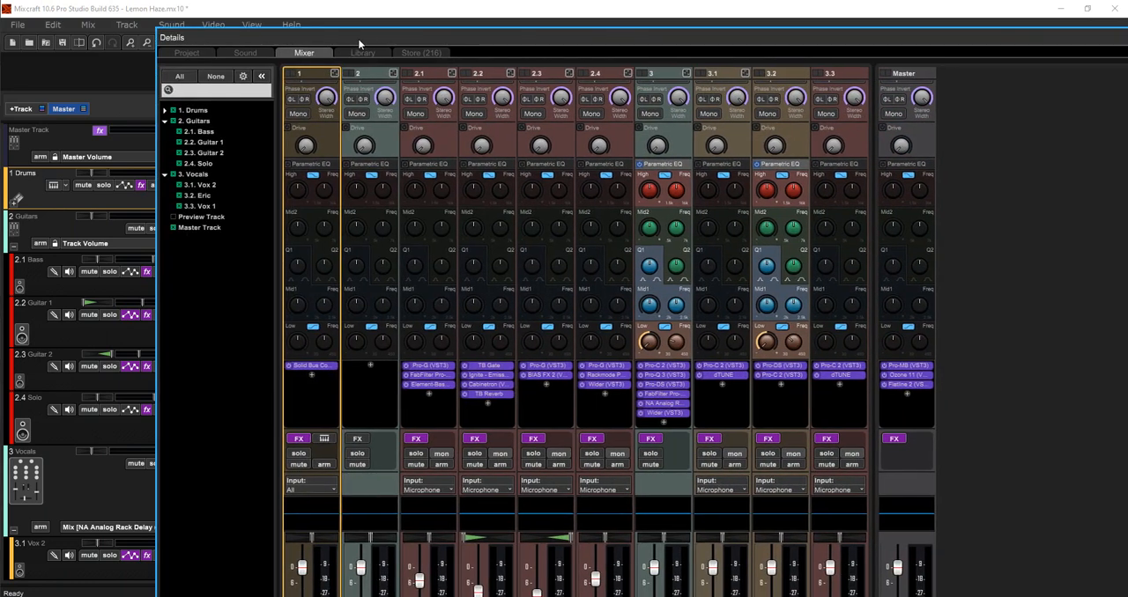
pyautogui.click(239, 53)
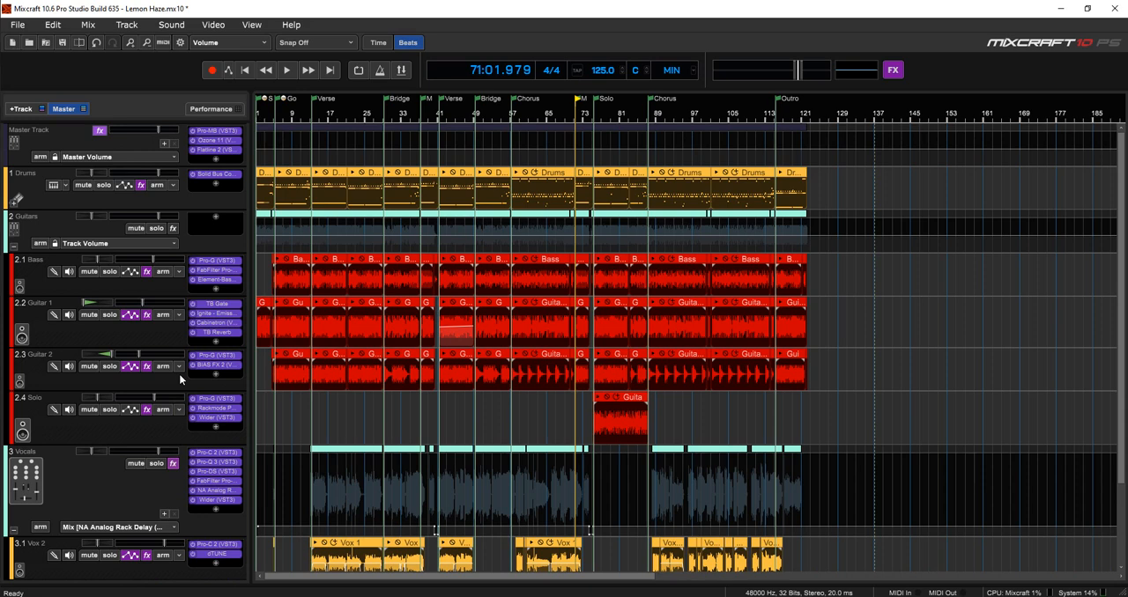
pyautogui.moveTo(180, 372)
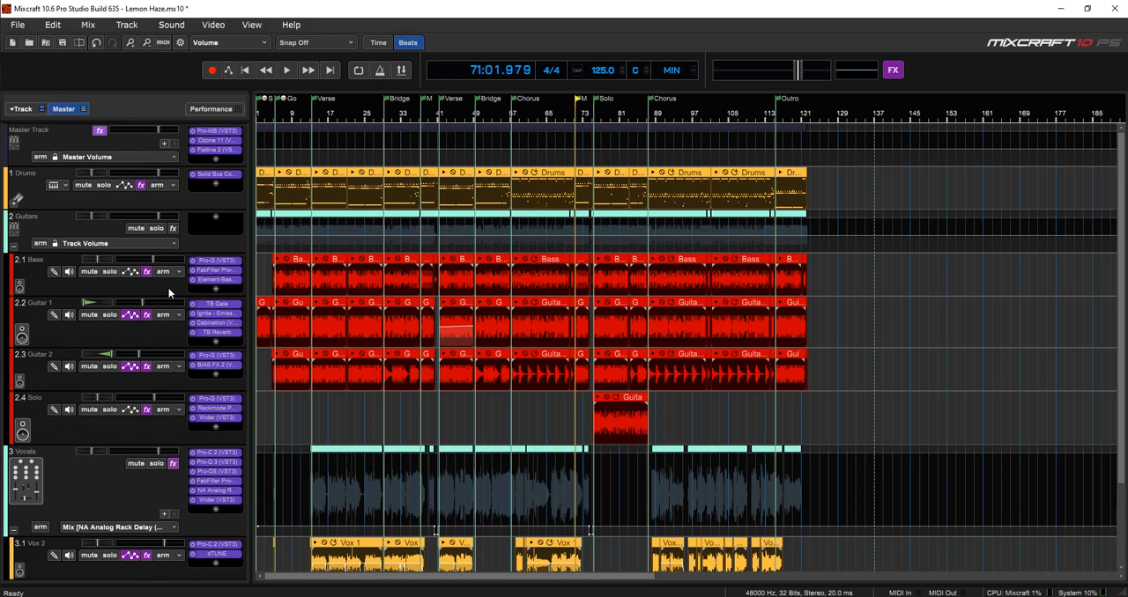
pyautogui.moveTo(185, 346)
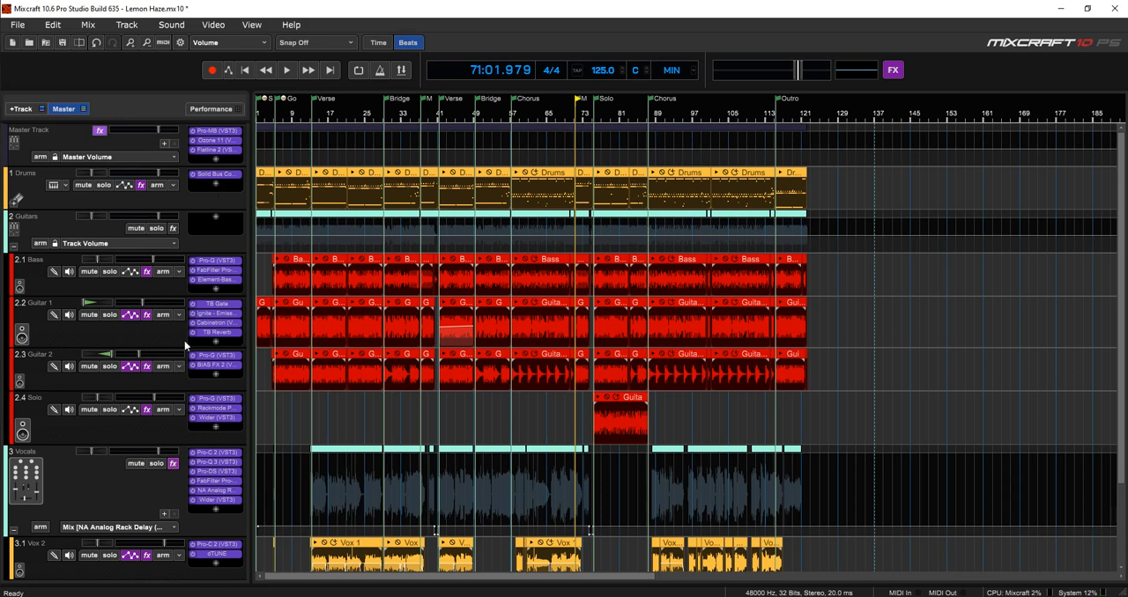